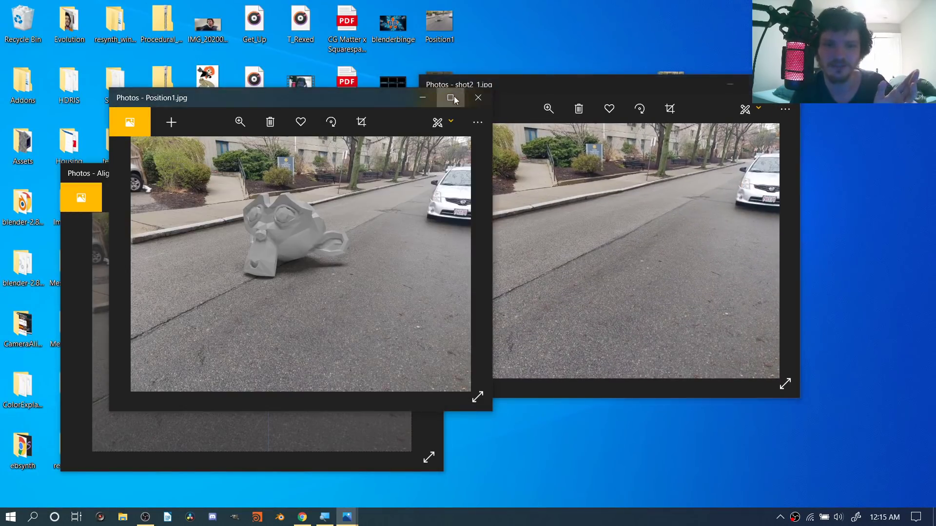
Close the Photos window showing the rendered monkey composite
left_click(450, 97)
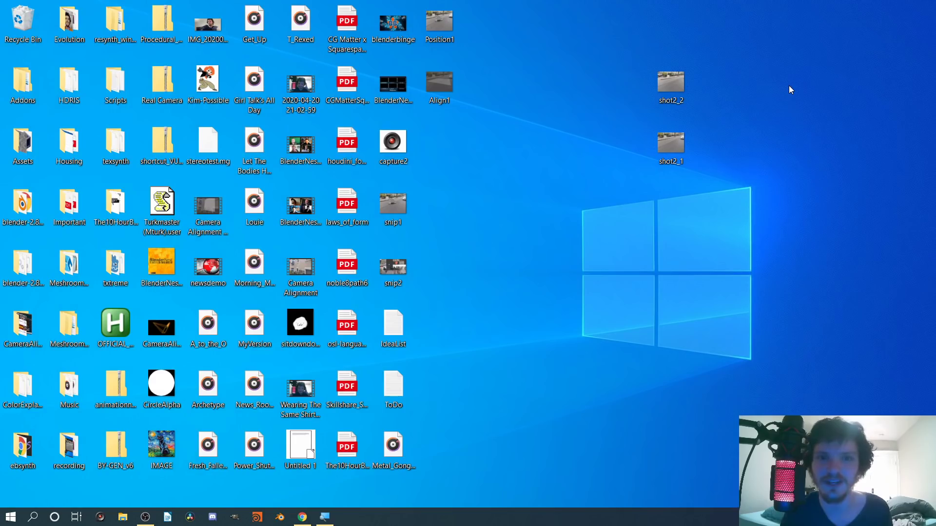
mouse_move(751, 107)
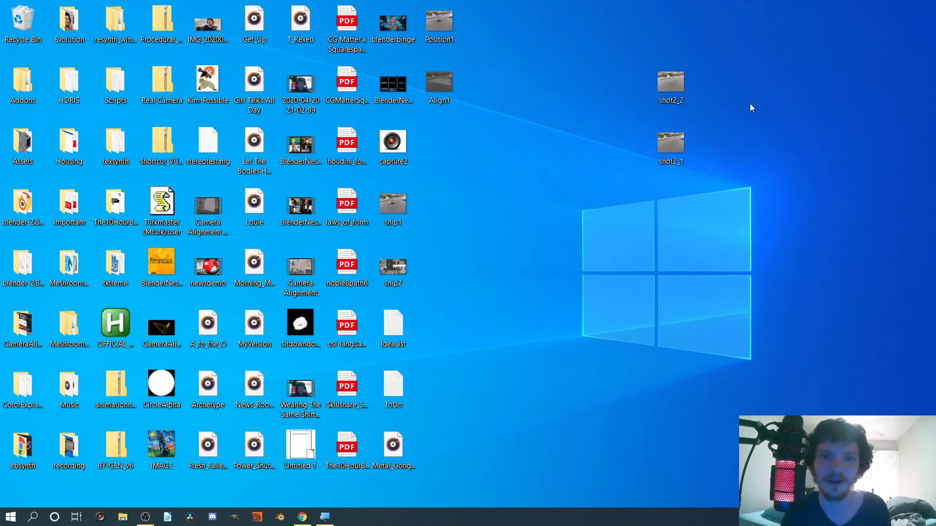
View street photos shot2_1 and shot2_2 side by side, then close shot2_1
left_click(346, 516)
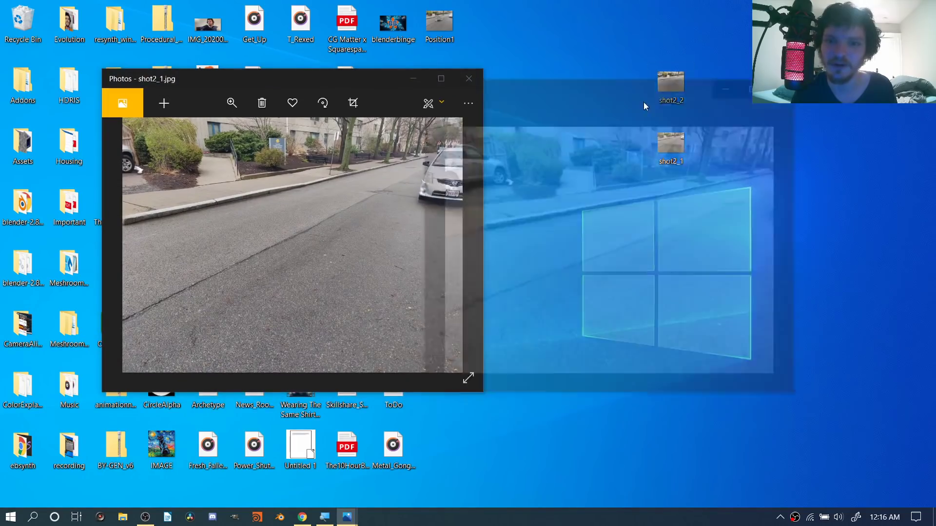
double_click(671, 79)
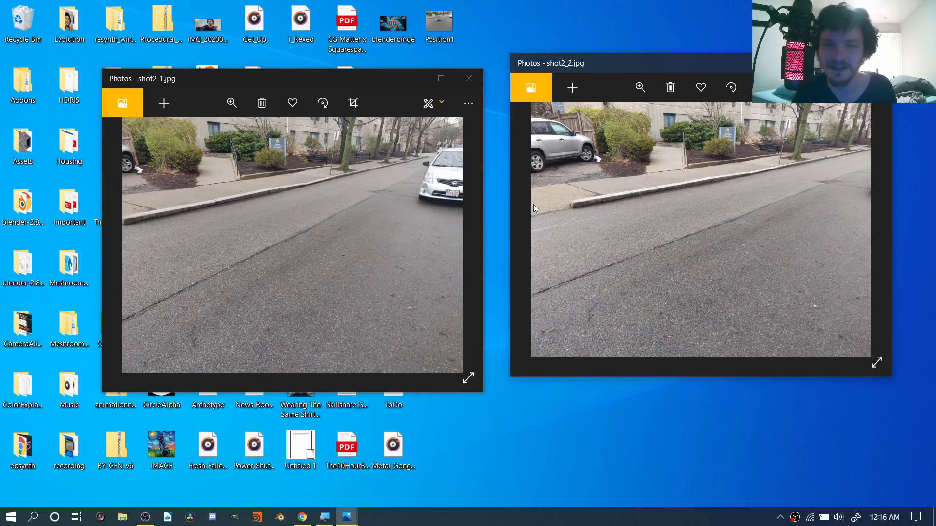
mouse_move(328, 200)
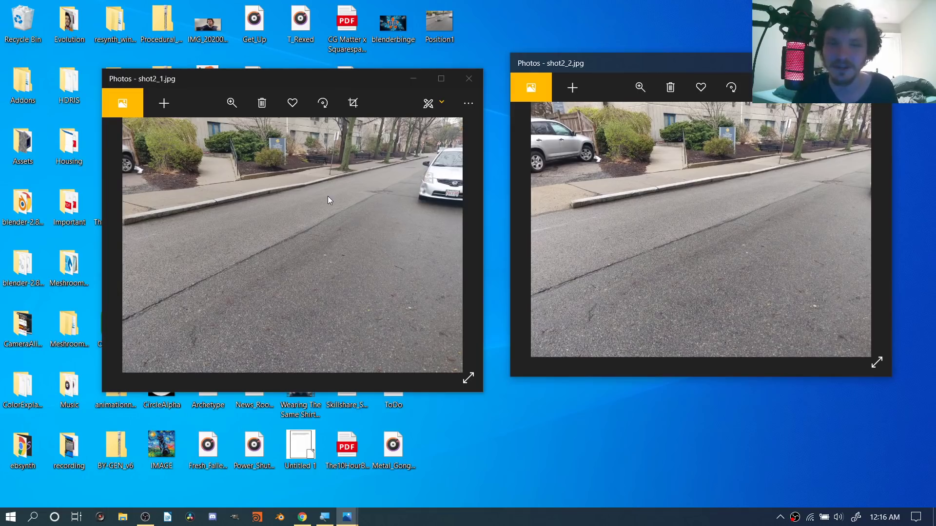
mouse_move(634, 174)
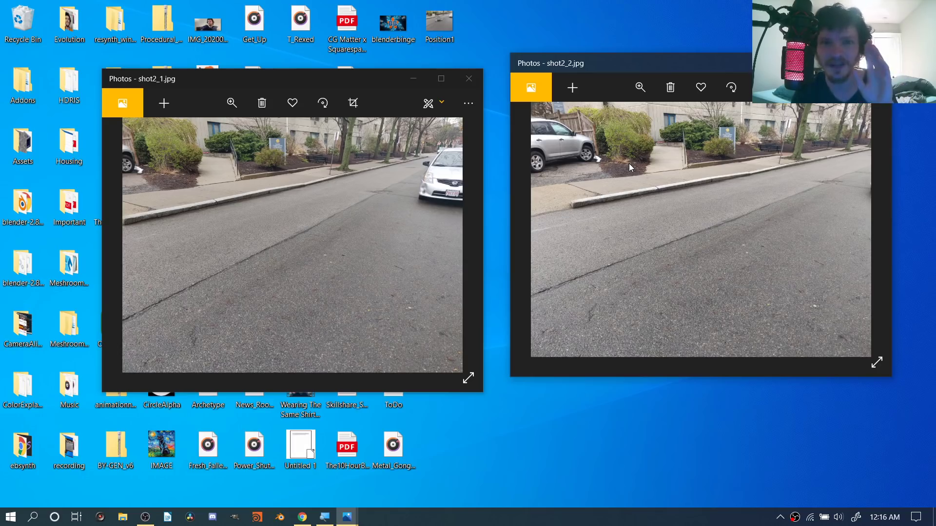
mouse_move(689, 168)
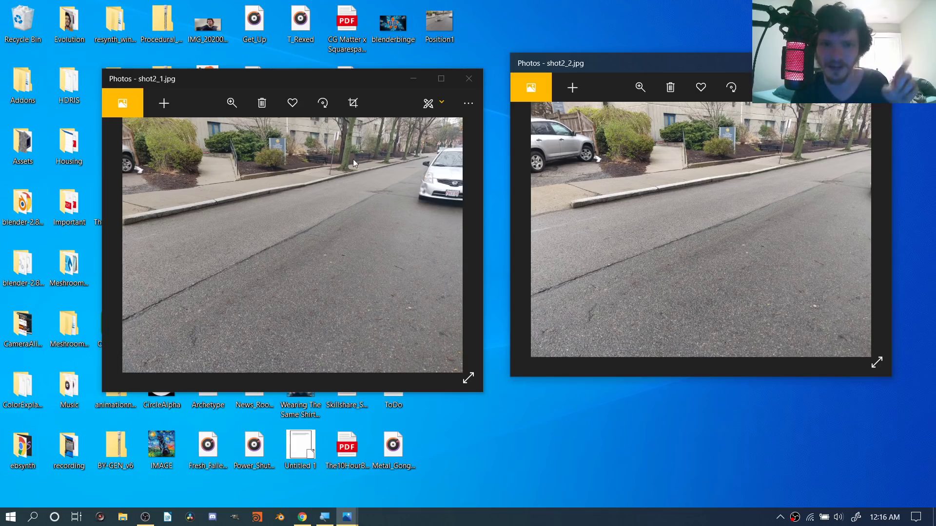
left_click(469, 78)
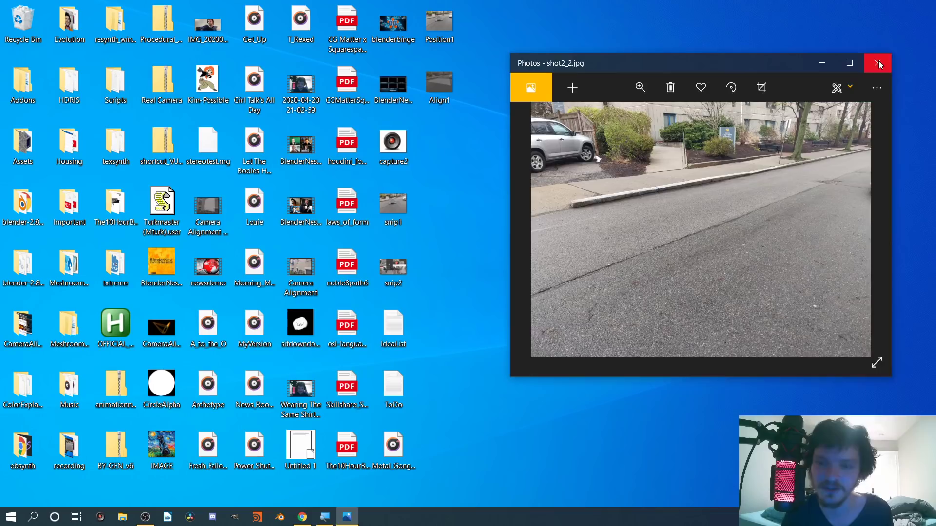
Load shot2_1.jpg from the desktop as the camera's background image with Frame Method Fit
left_click(877, 63)
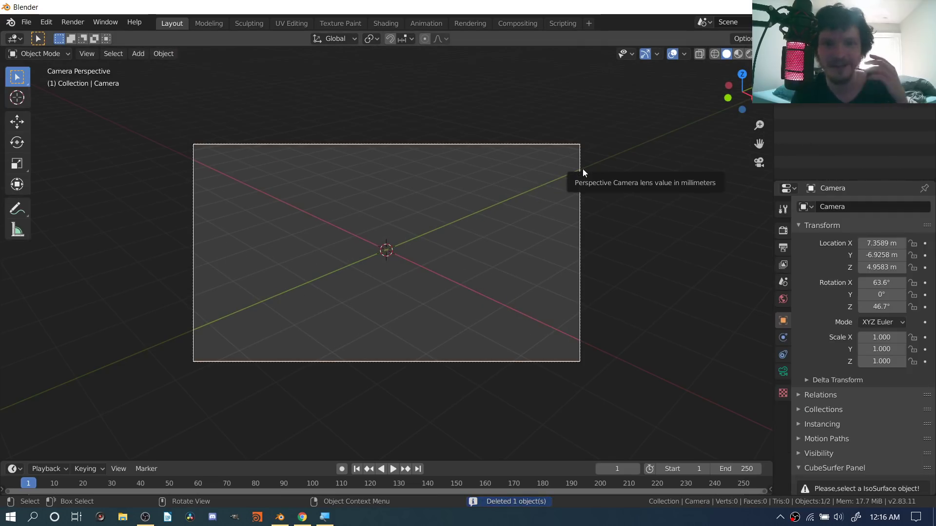
left_click(783, 372)
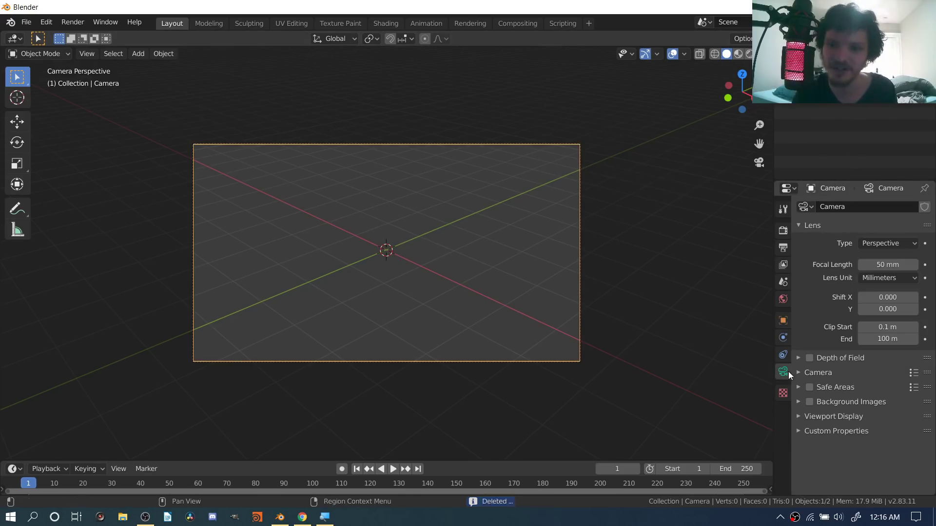
left_click(809, 401)
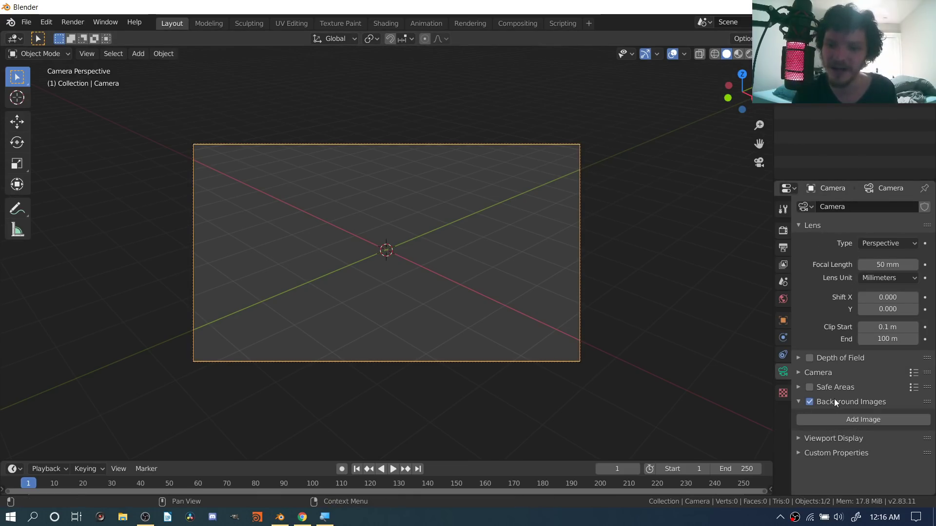
left_click(861, 419)
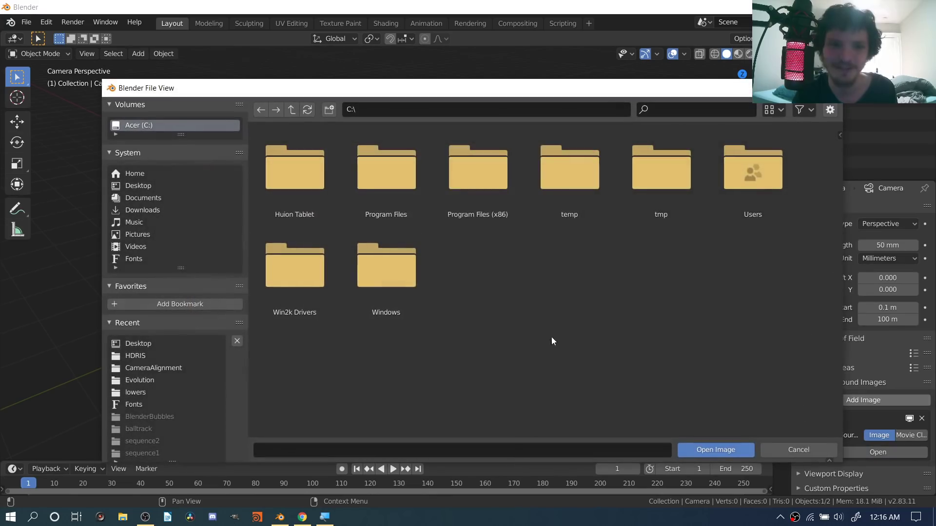
left_click(153, 367)
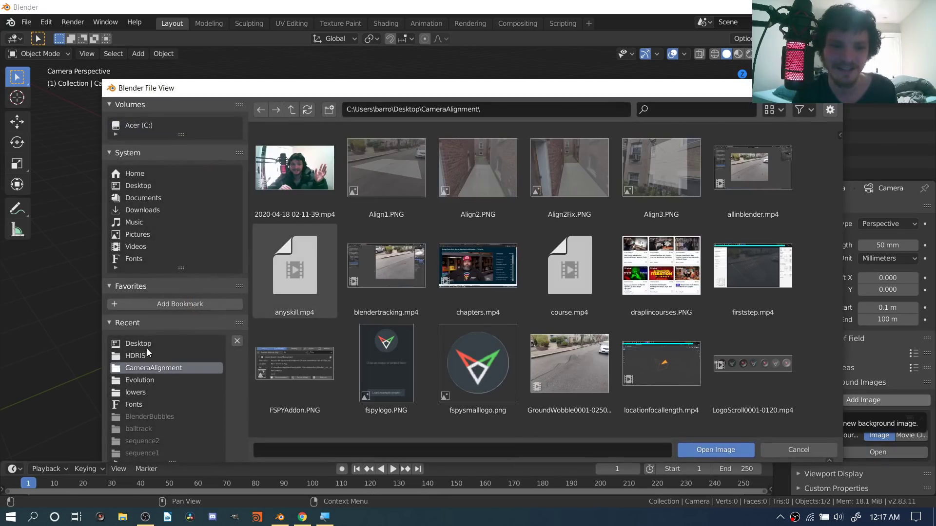
left_click(137, 343)
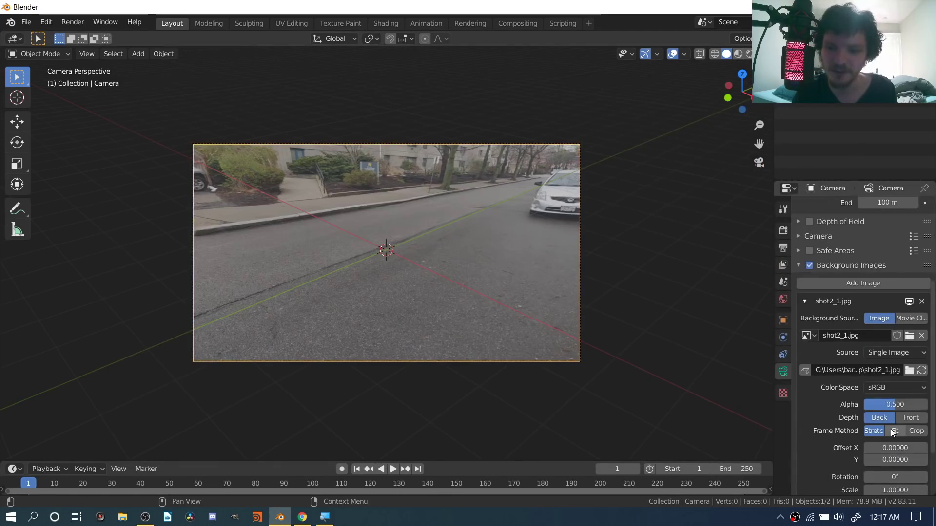
left_click(895, 430)
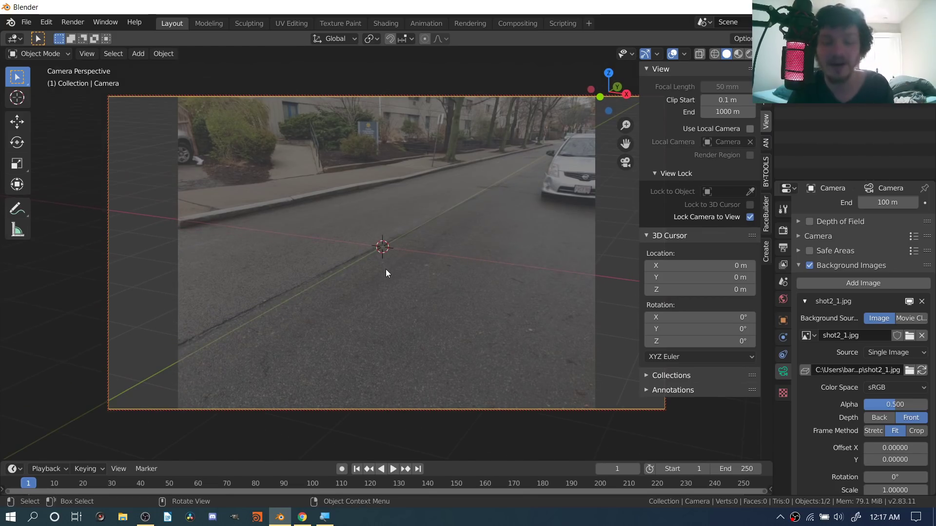
mouse_move(386, 277)
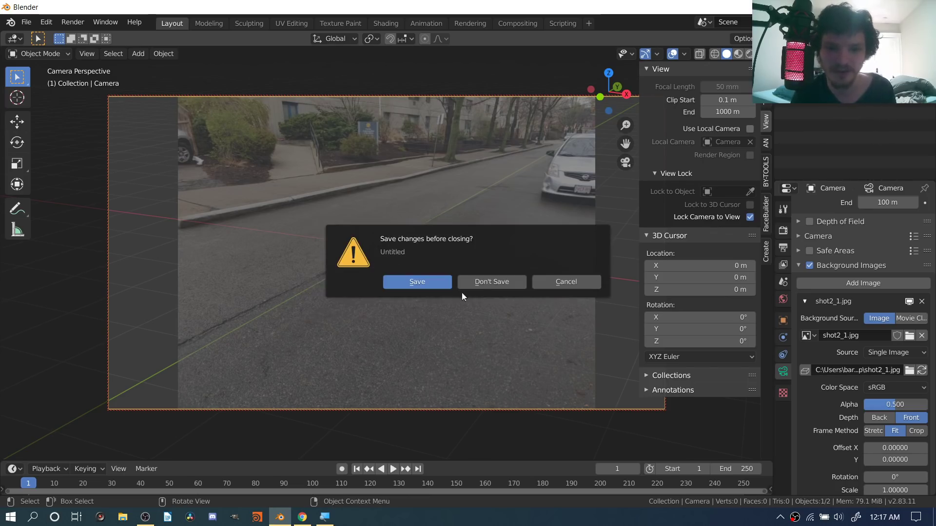
Discard changes, switch the main view to the Movie Clip Editor and show render settings
left_click(491, 281)
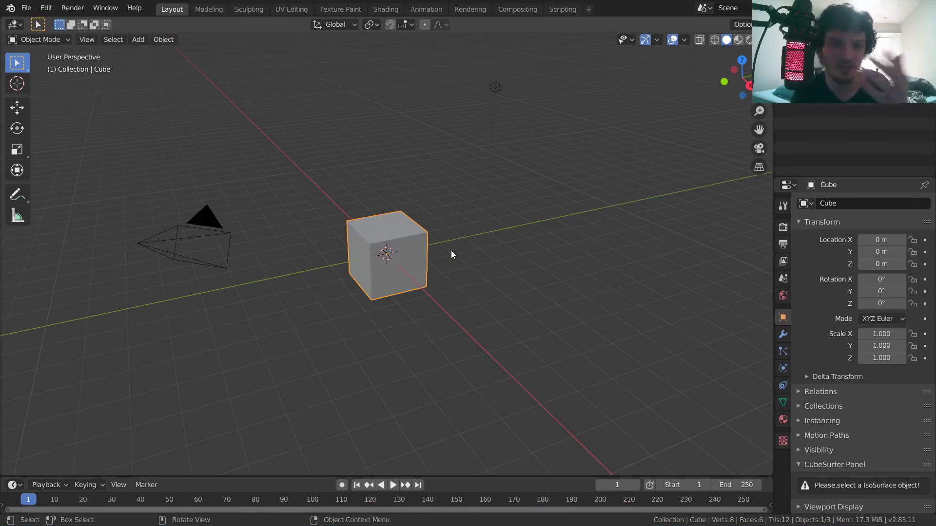
mouse_move(451, 260)
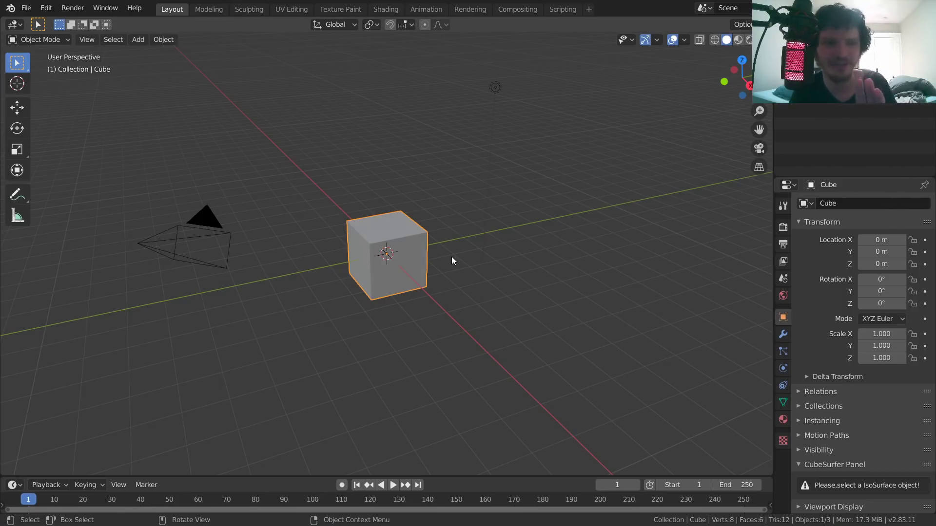
left_click(12, 24)
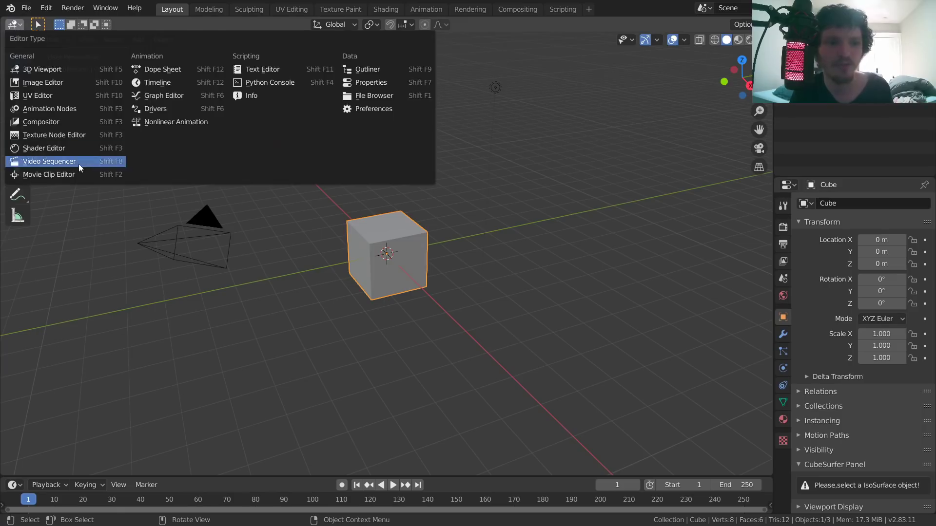
left_click(48, 175)
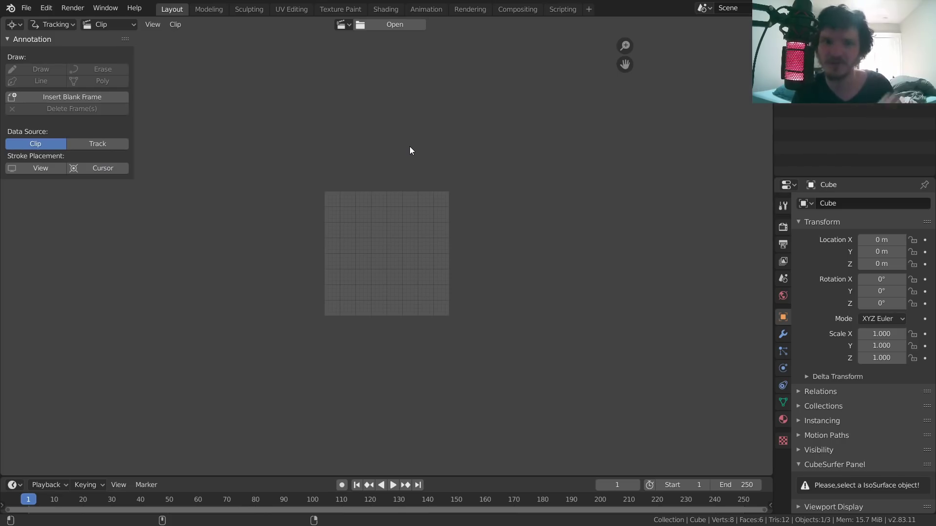
mouse_move(389, 148)
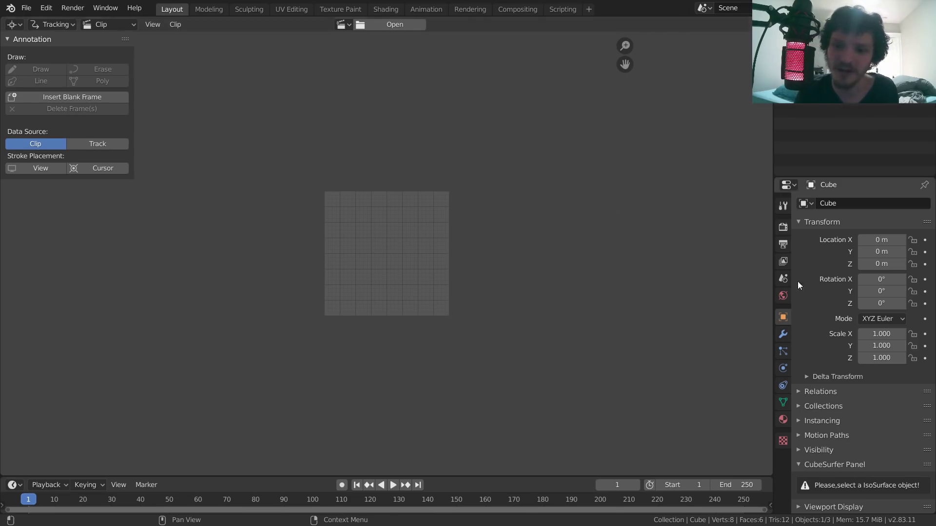
left_click(783, 226)
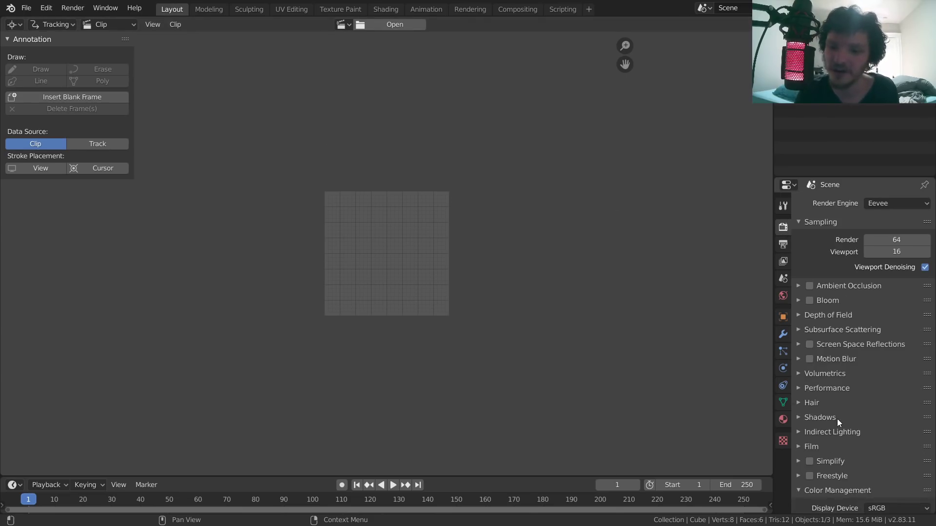
scroll("down", 3)
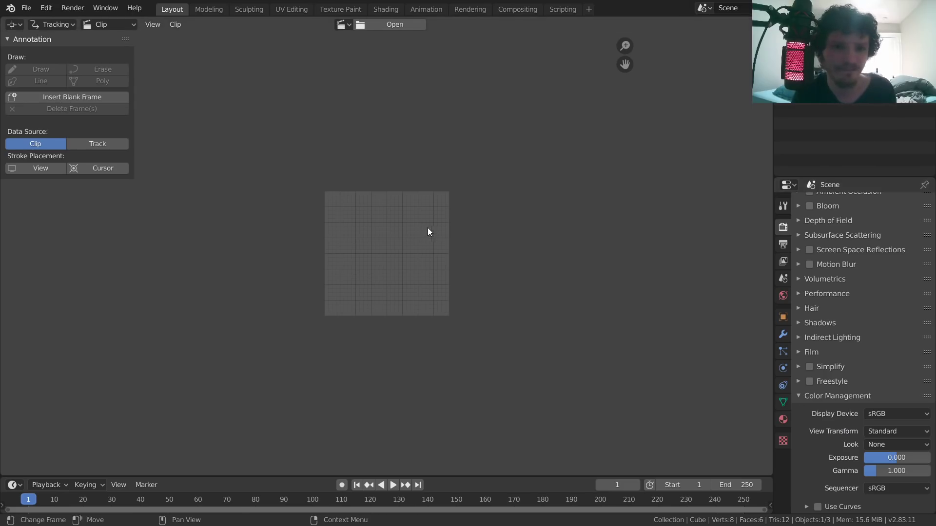
Begin saving the new blend file to the desktop
left_click(393, 24)
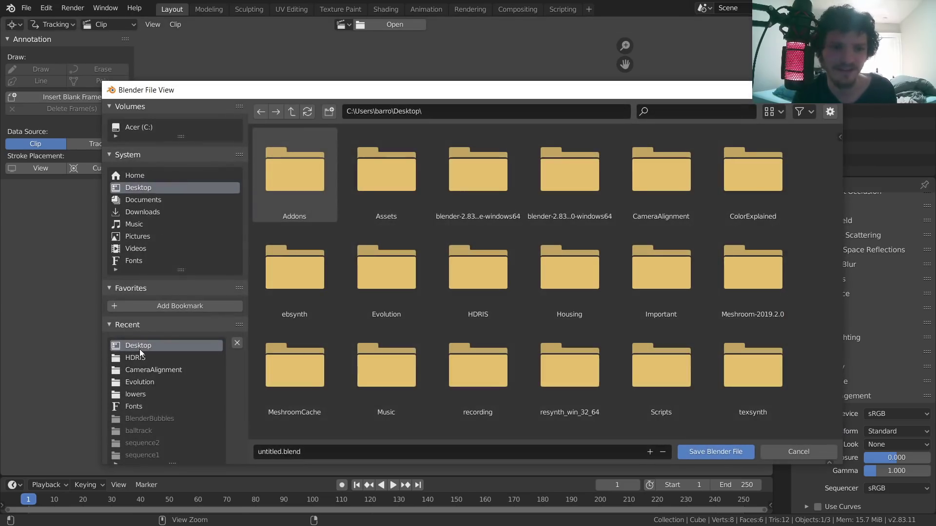
left_click(798, 452)
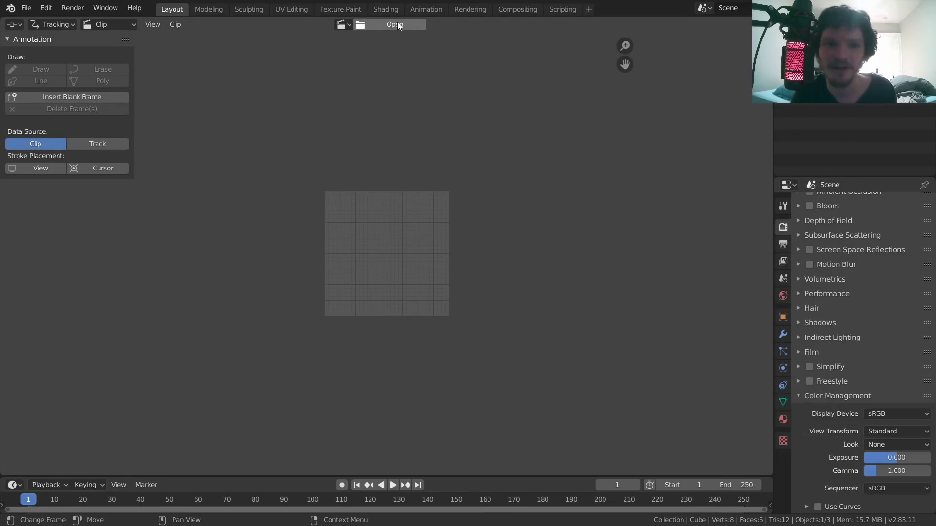
left_click(394, 24)
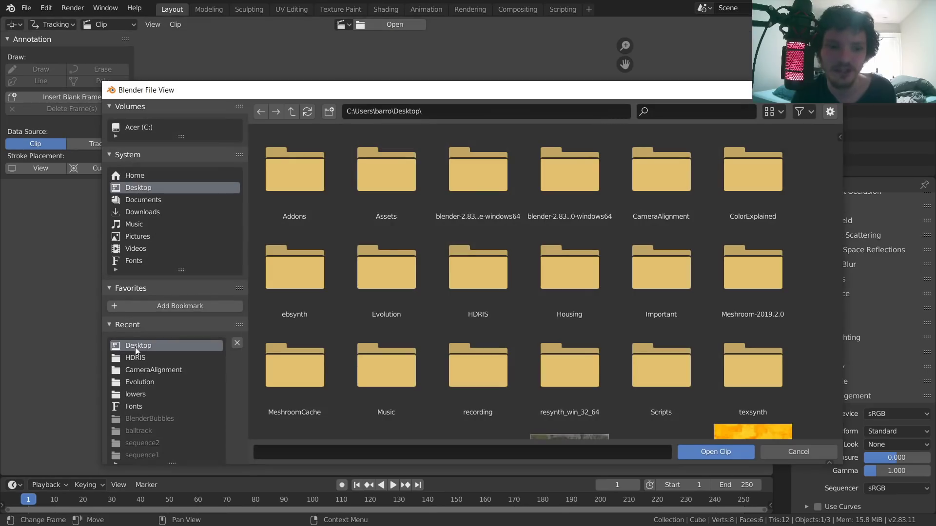
scroll("down", 3)
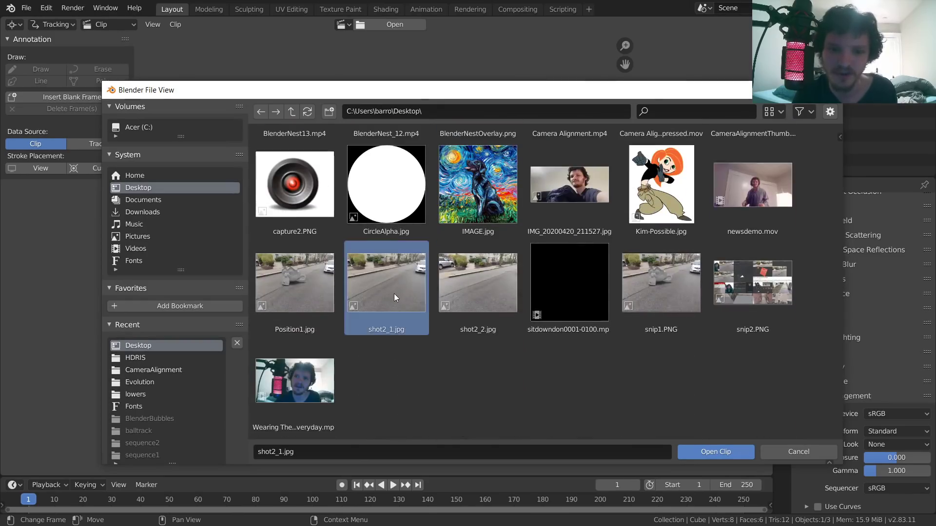
left_click(478, 282)
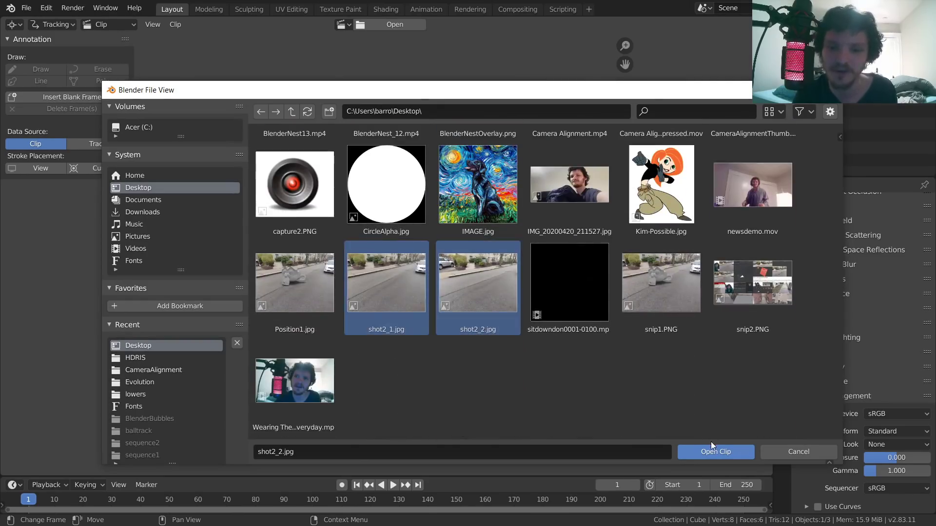
left_click(714, 451)
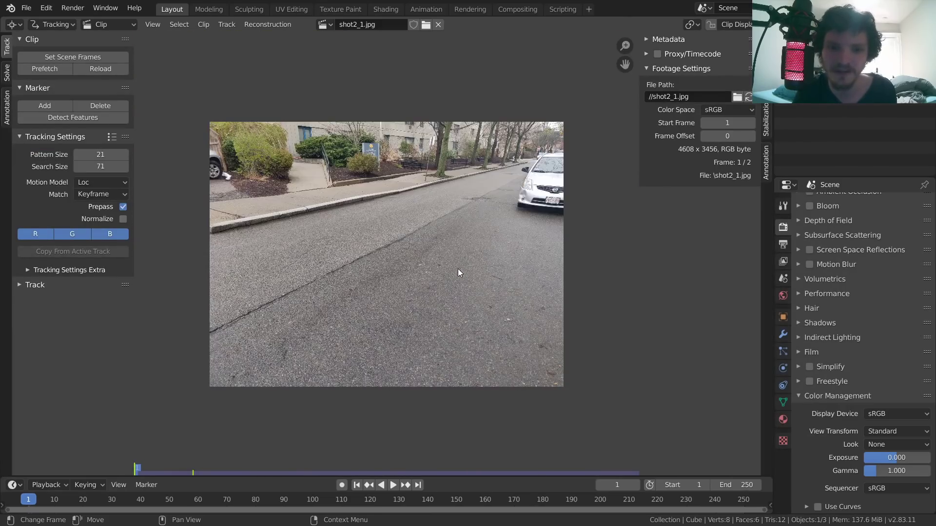
left_click(405, 484)
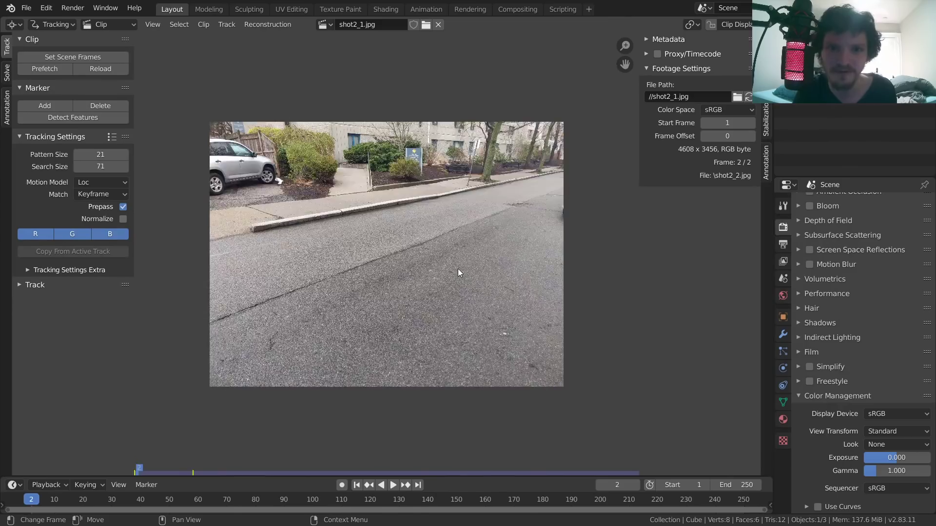
left_click(357, 485)
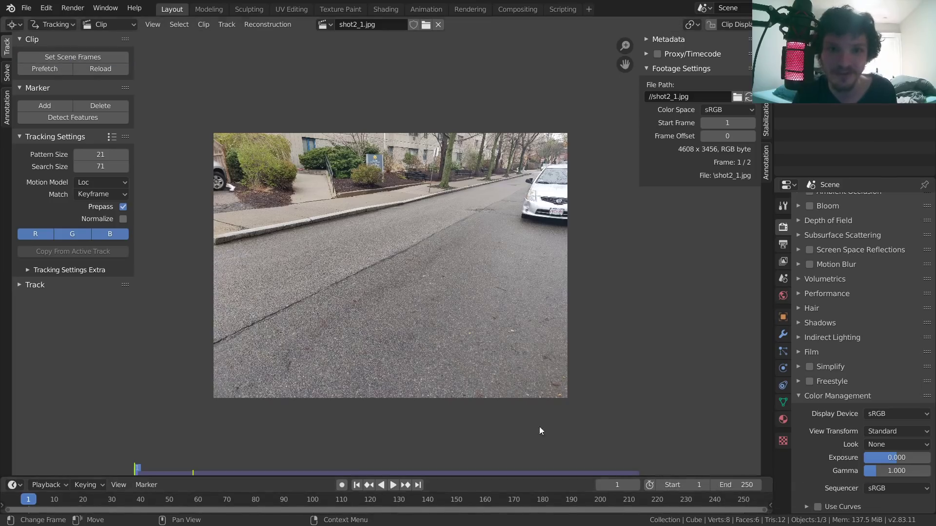
Add a tracking marker on the road crack and track it into the second photo
left_click(44, 68)
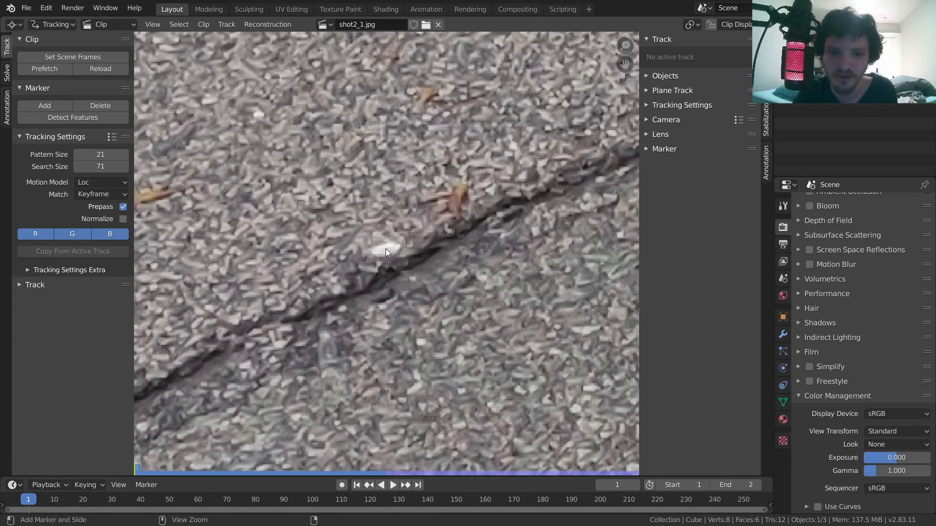
left_click(385, 250)
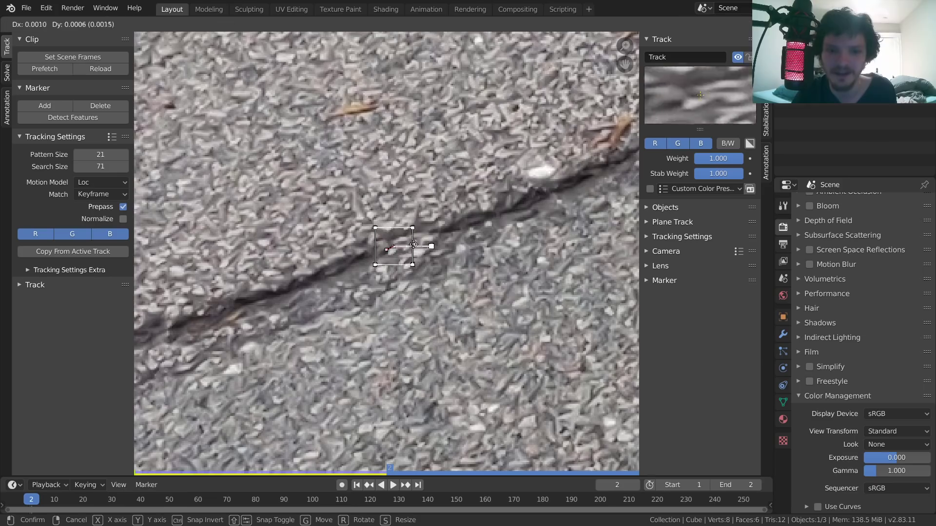
left_click_drag(394, 246, 541, 174)
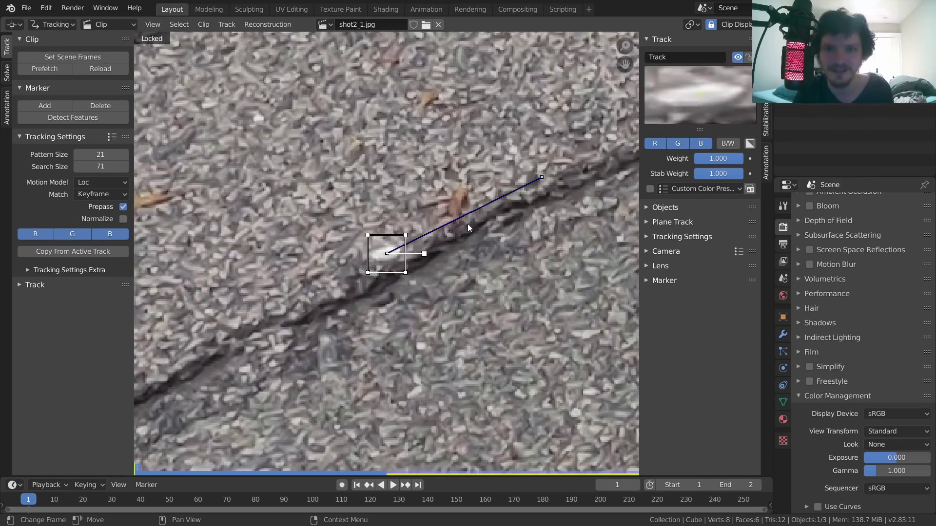
left_click(406, 485)
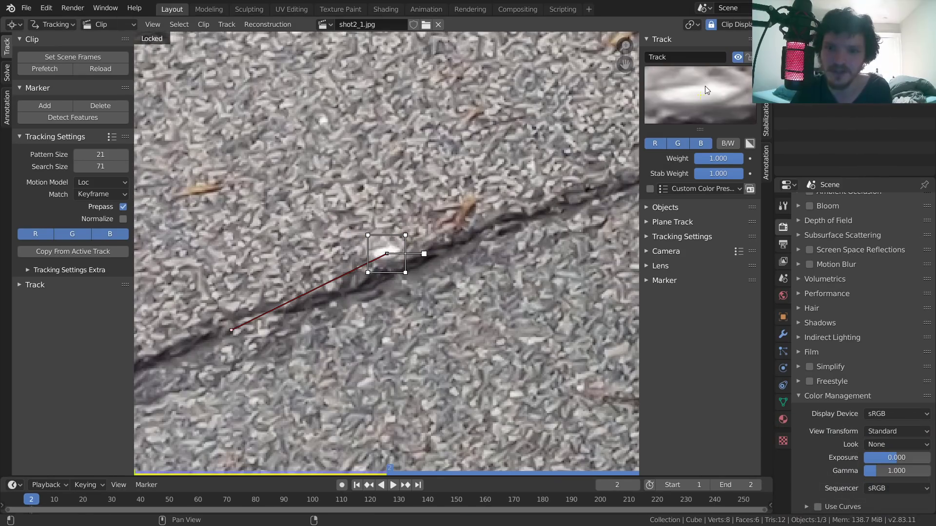
left_click(368, 485)
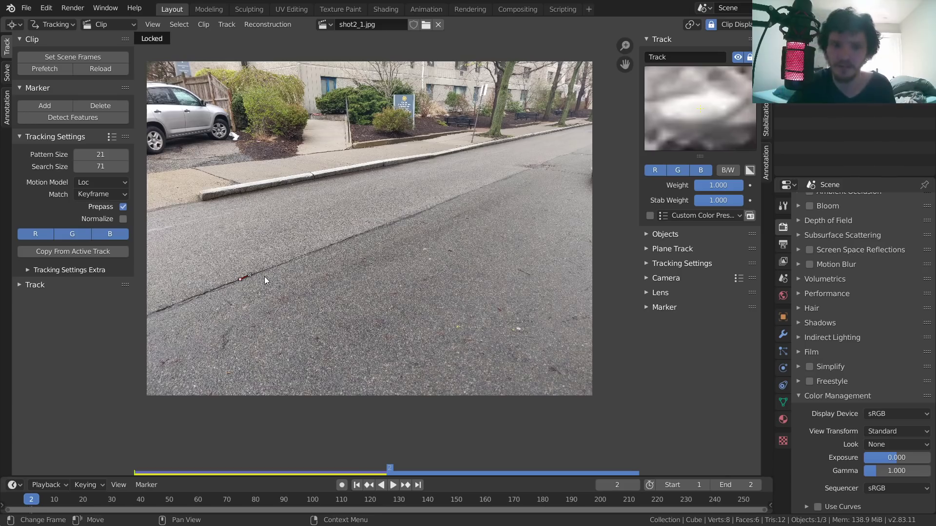
mouse_move(97, 219)
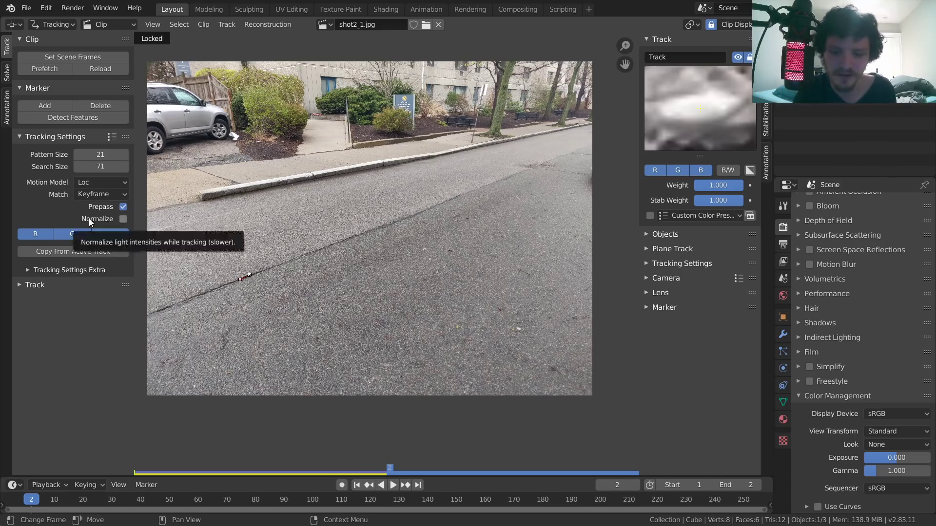
Set the motion model to Affine and add a second marker on a plain asphalt patch
left_click(100, 182)
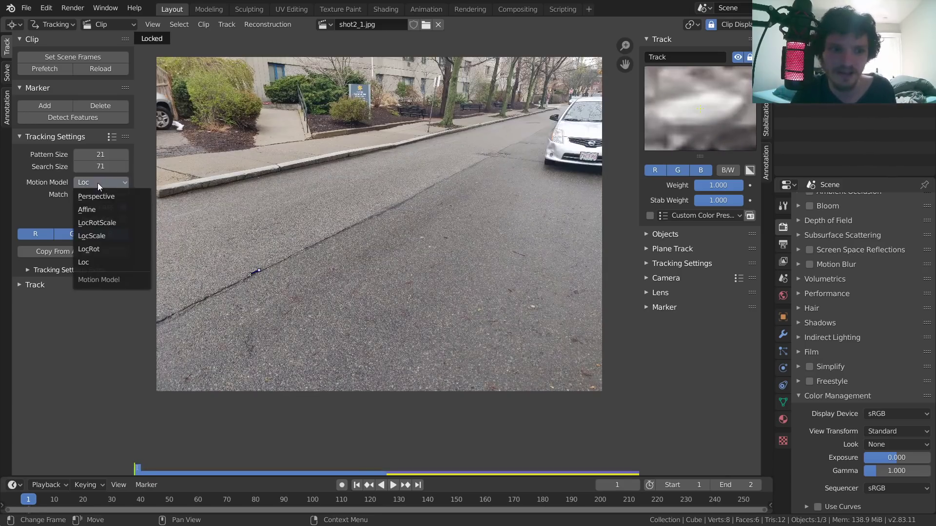
left_click(87, 210)
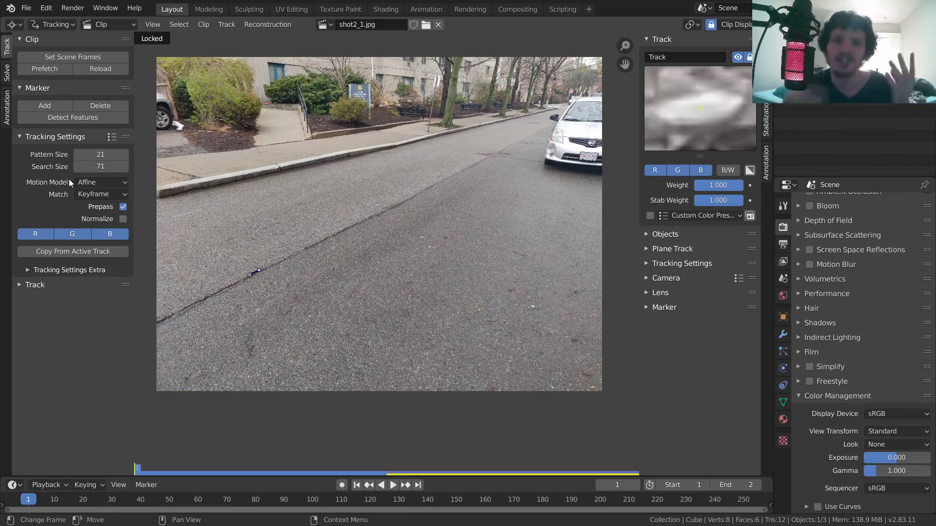
left_click(101, 183)
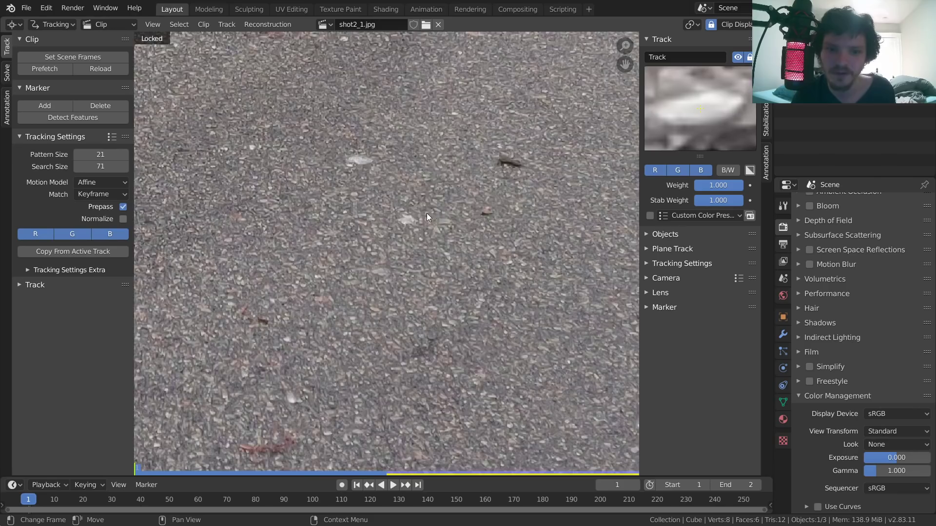
left_click(387, 254)
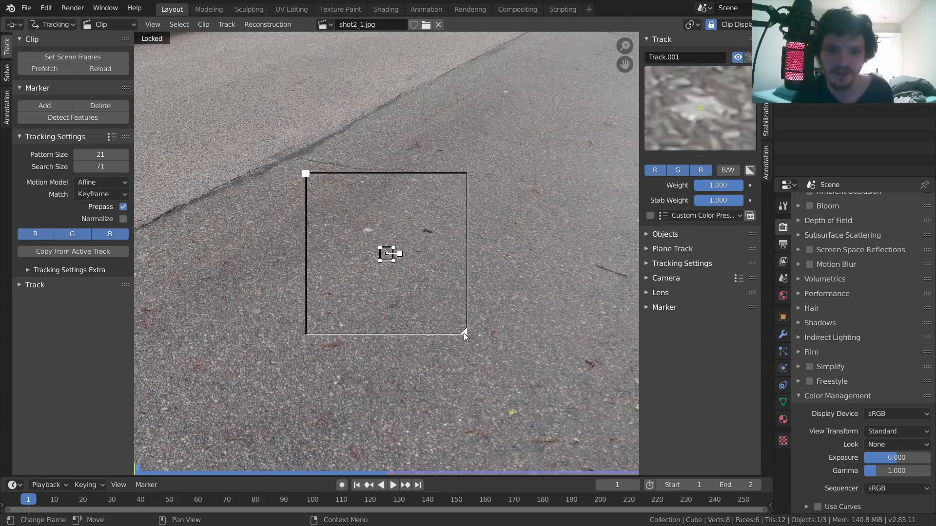
left_click(35, 285)
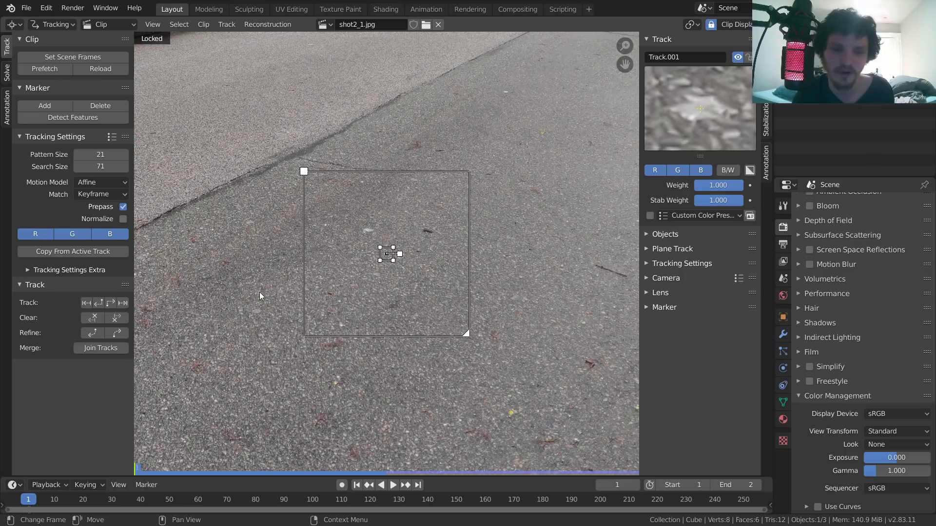
mouse_move(244, 294)
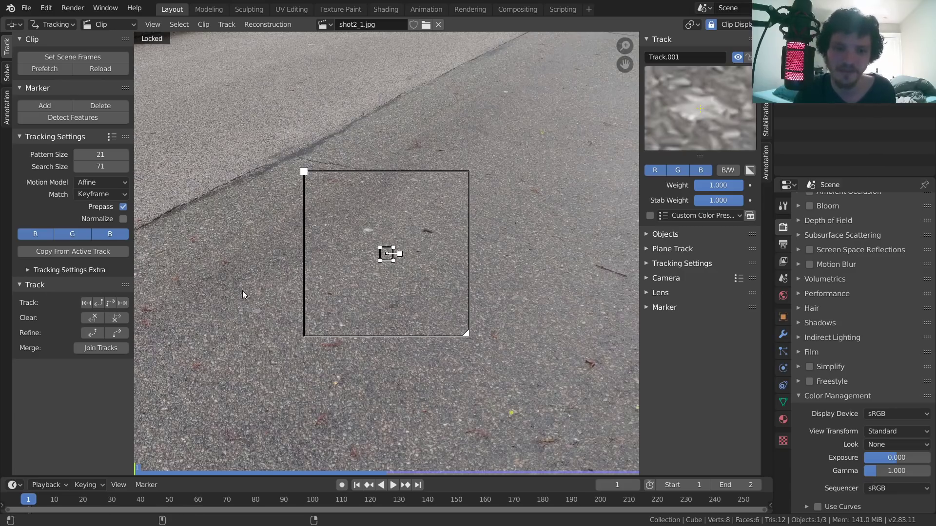
key("Right")
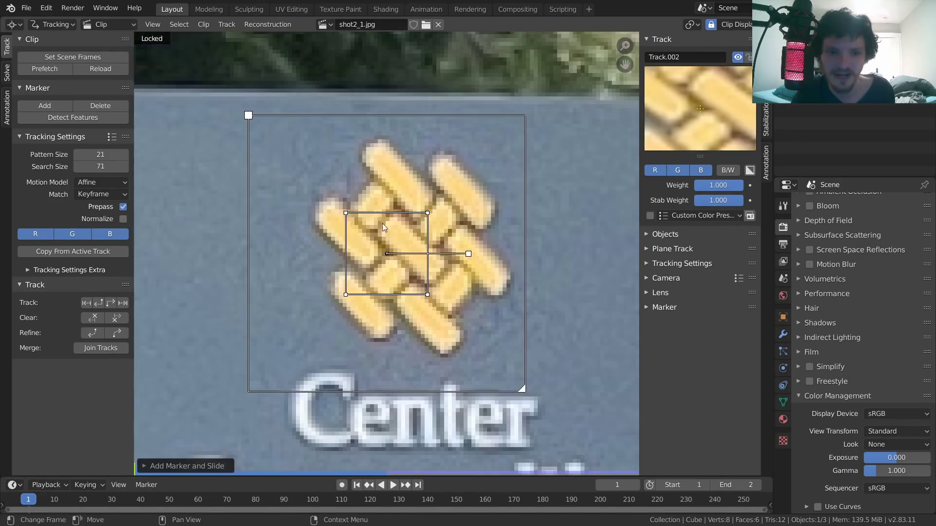
Add markers on the sign emblem, road beside the white car, curb edge, curb corner and an asphalt speck, tracked to frame 2
left_click(405, 485)
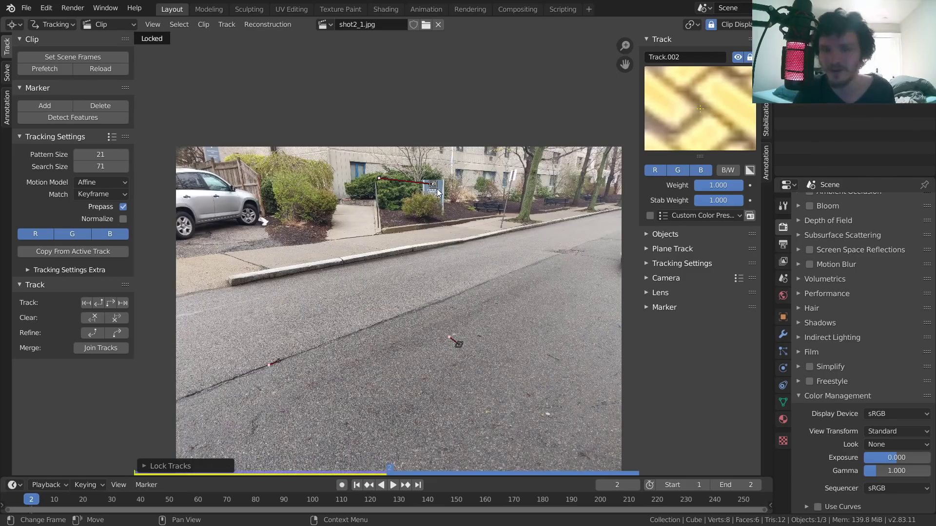
mouse_move(437, 194)
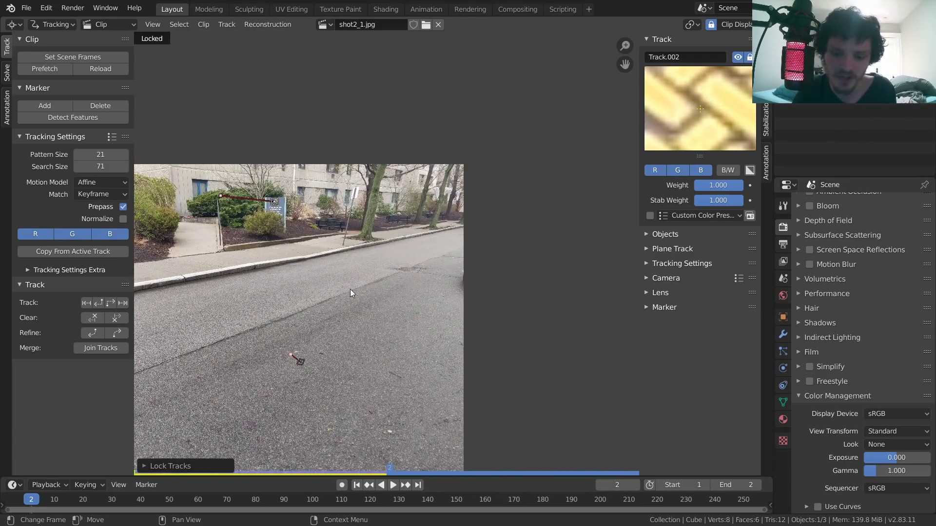
mouse_move(388, 259)
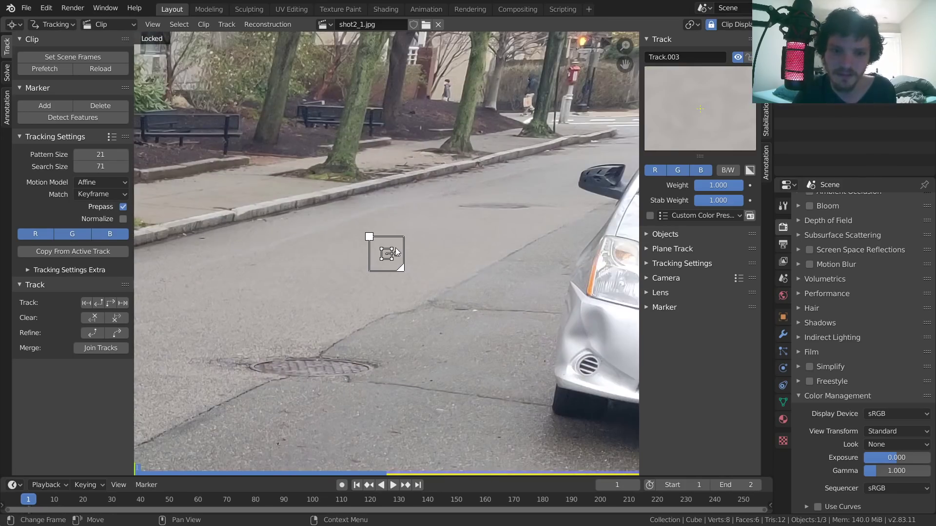
left_click_drag(387, 253, 576, 274)
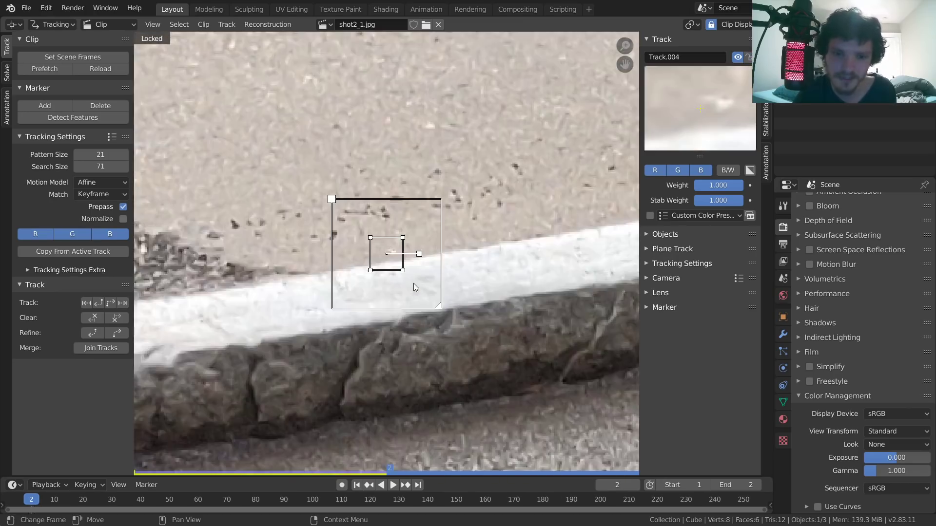
left_click_drag(387, 253, 270, 267)
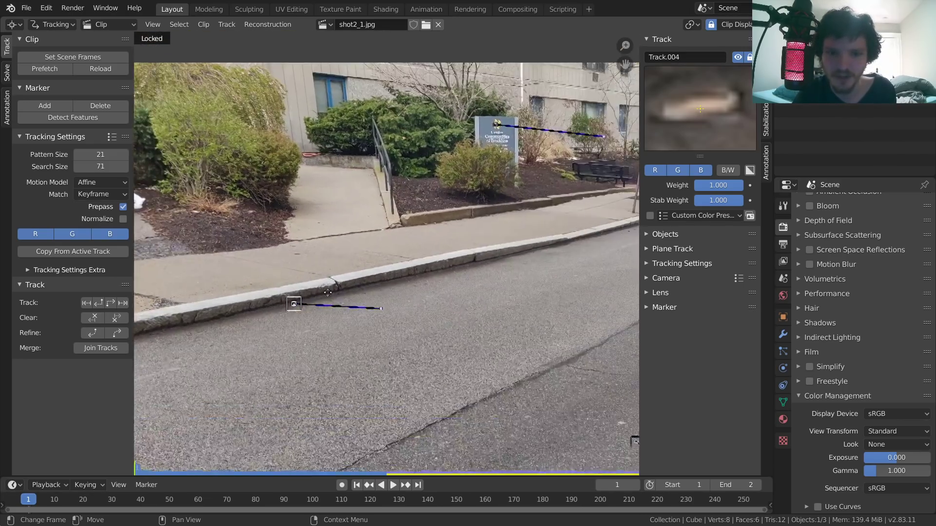
scroll("up", 3)
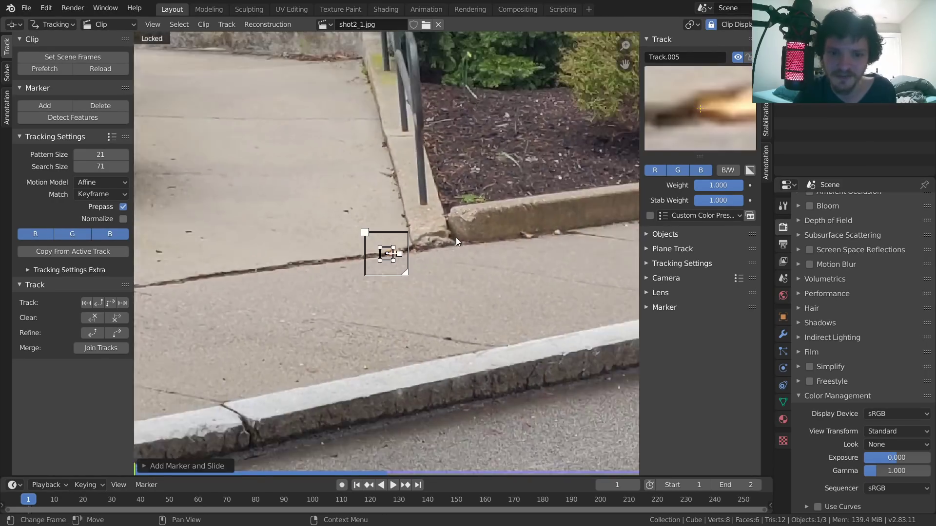
left_click(406, 484)
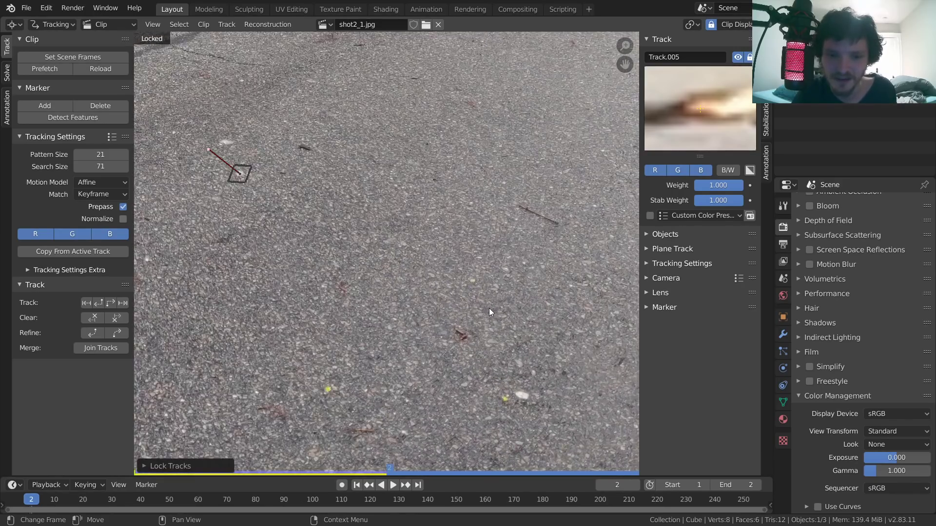
left_click(385, 252)
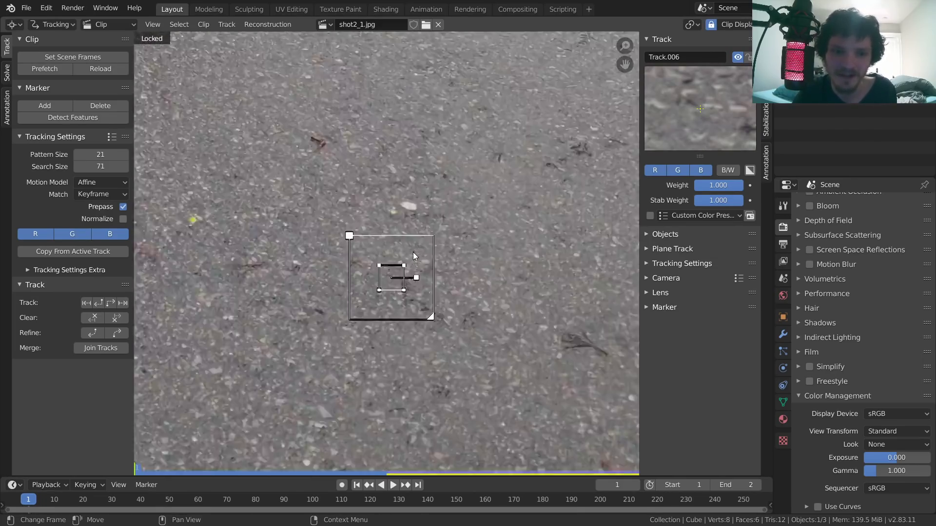
left_click_drag(392, 278, 401, 330)
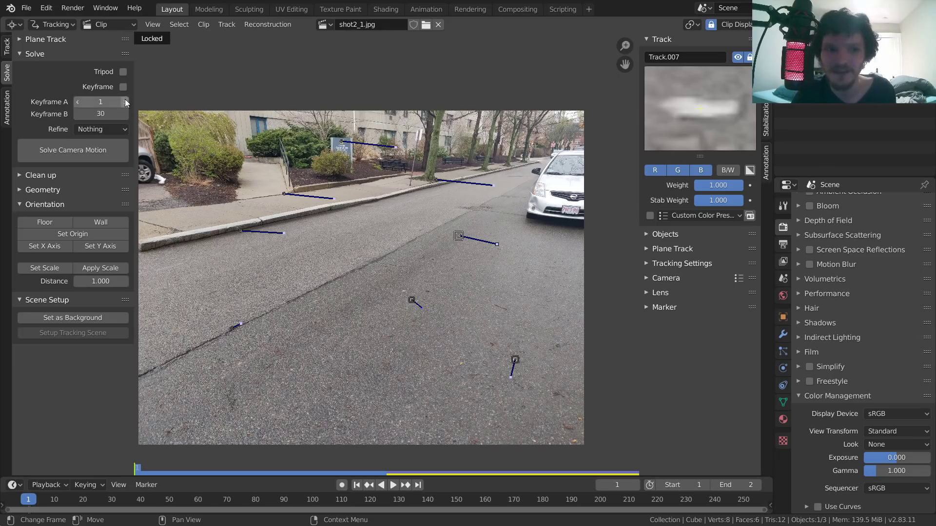
Solve camera motion, then set Refine to Focal Length for a solve error near 0.19
left_click(122, 87)
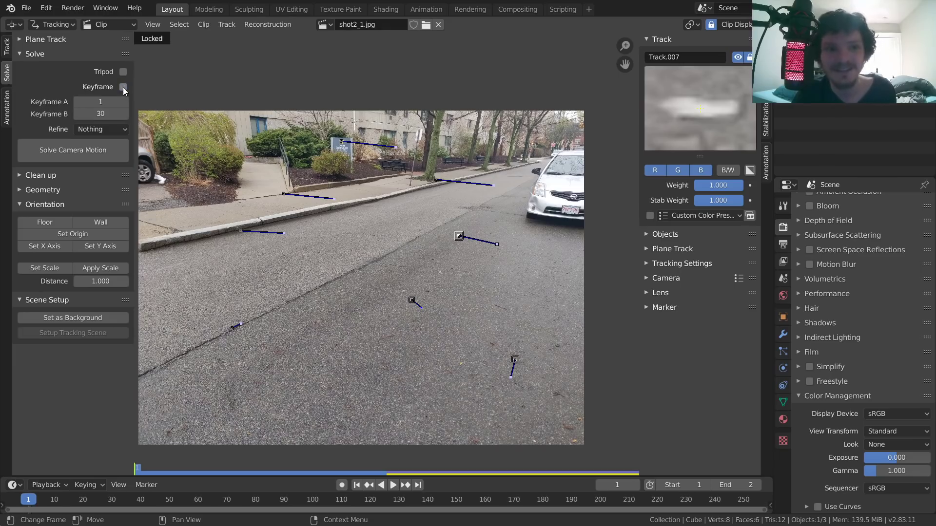
mouse_move(100, 114)
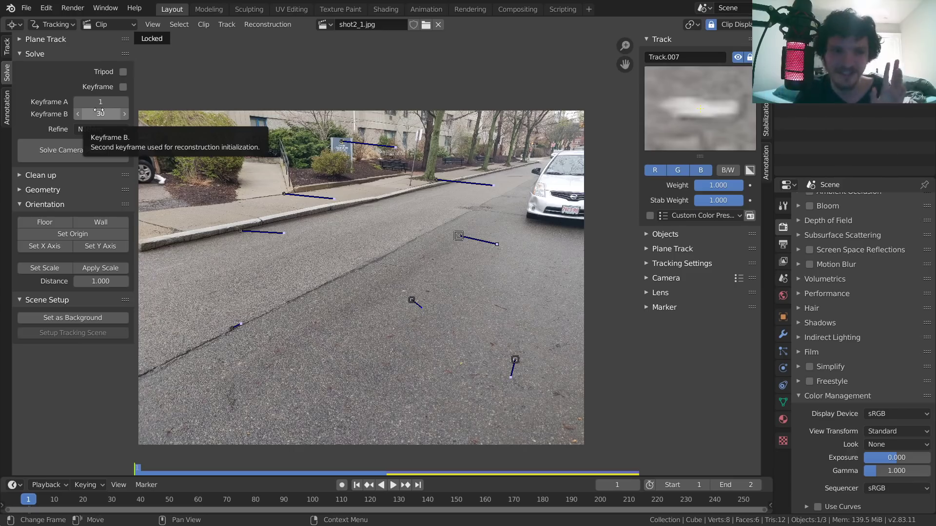
mouse_move(99, 101)
type("2")
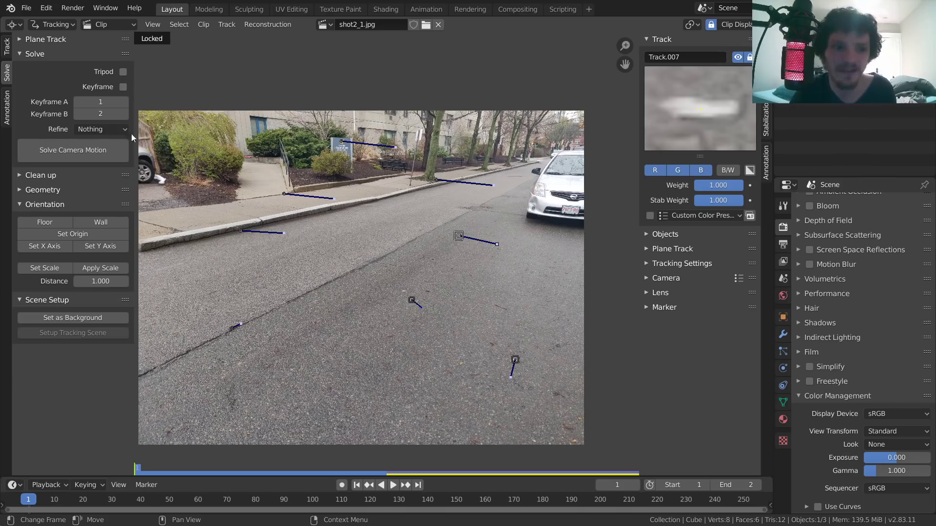
left_click(73, 150)
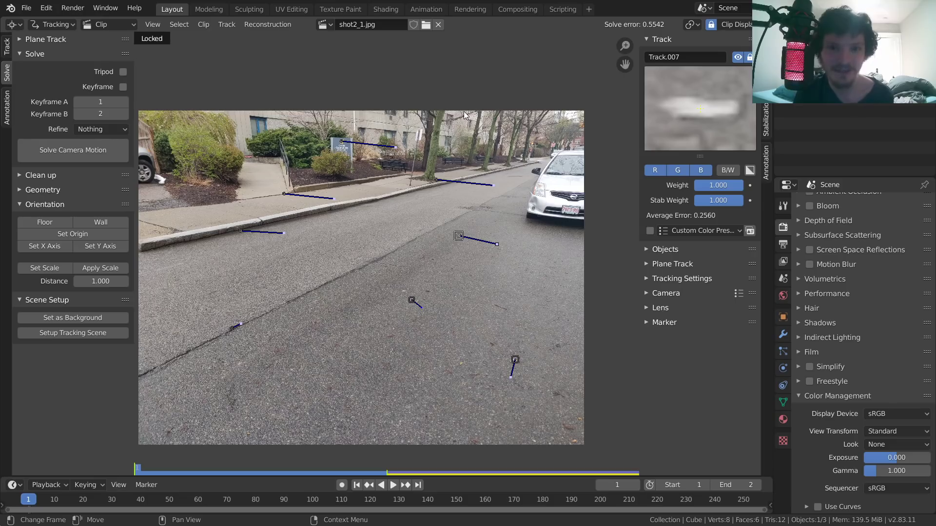
mouse_move(100, 129)
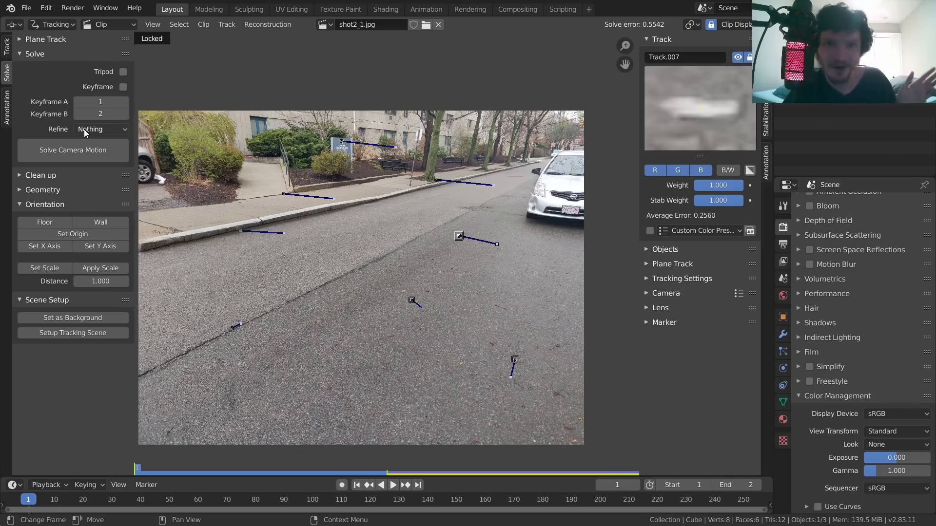
left_click(100, 129)
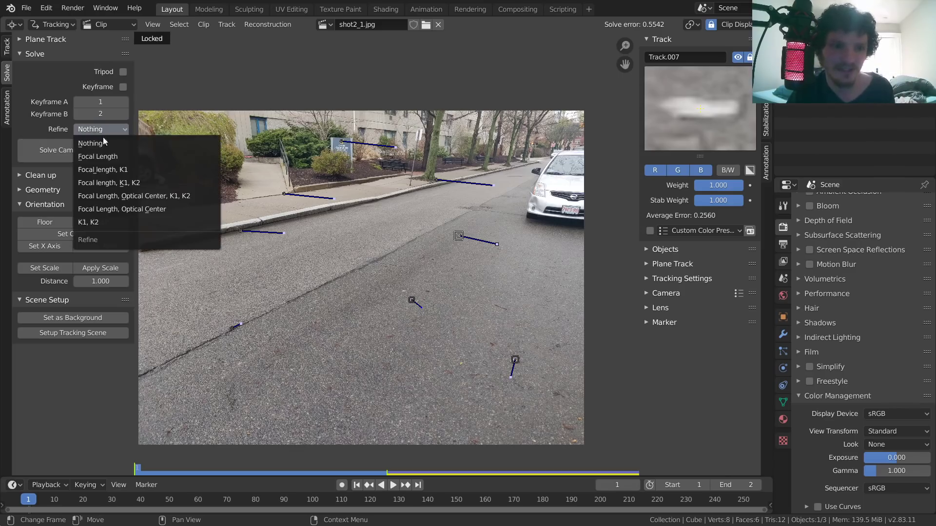
left_click(97, 156)
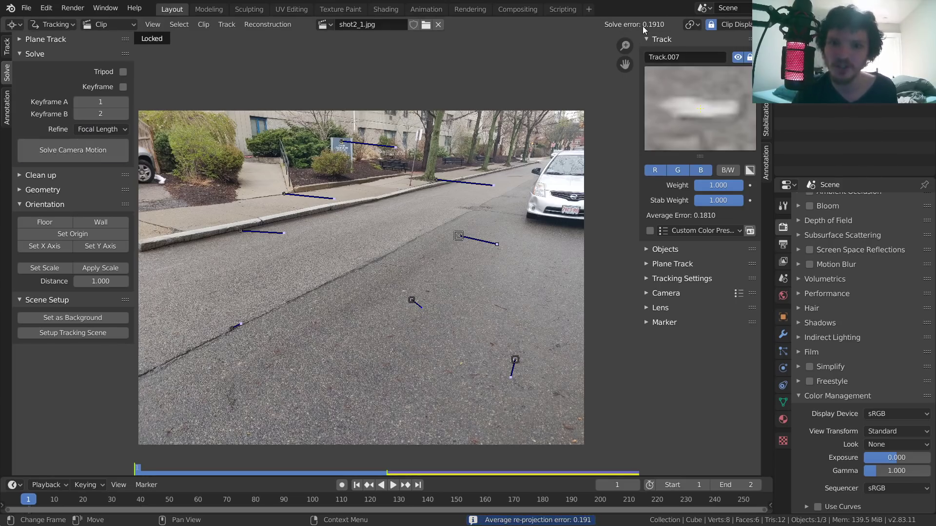
mouse_move(399, 166)
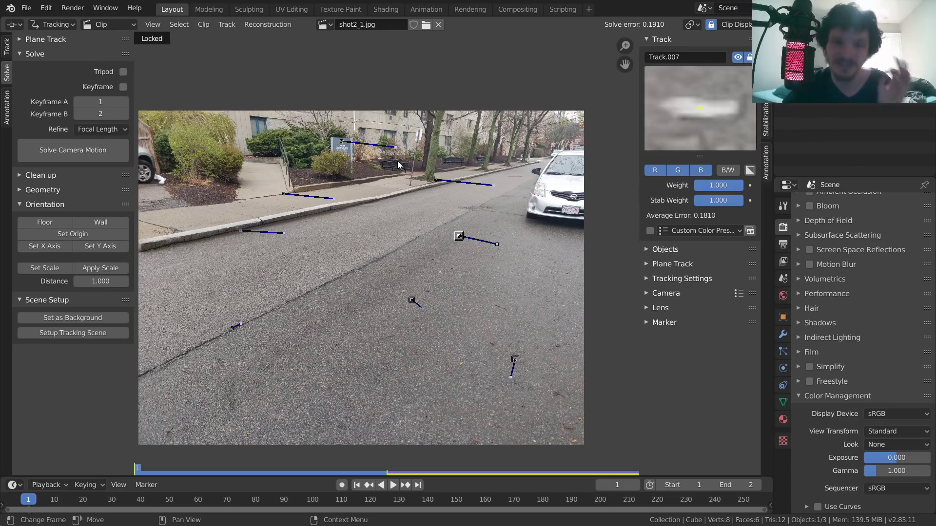
mouse_move(371, 227)
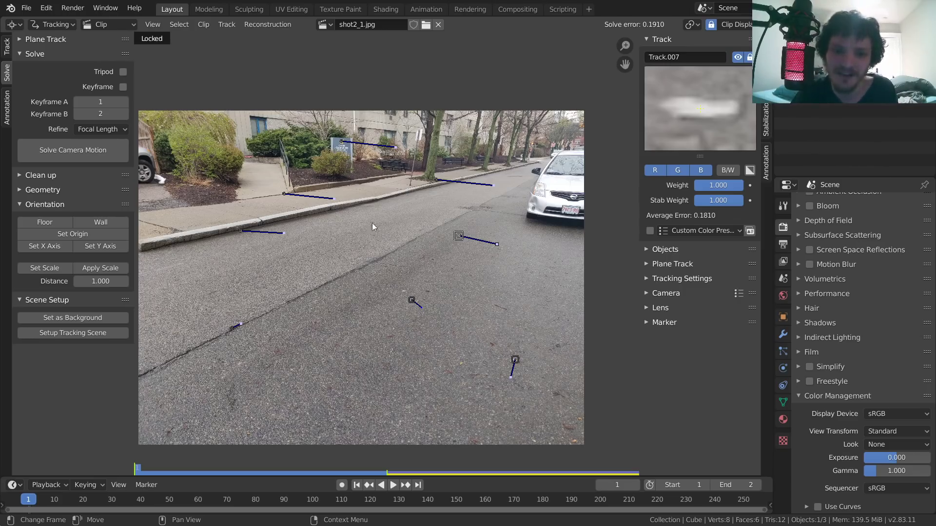
mouse_move(370, 248)
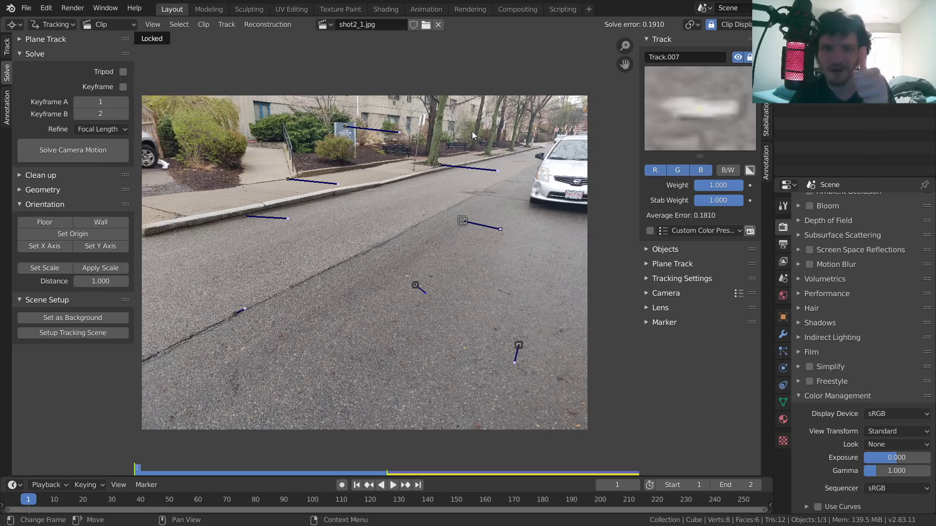
mouse_move(10, 337)
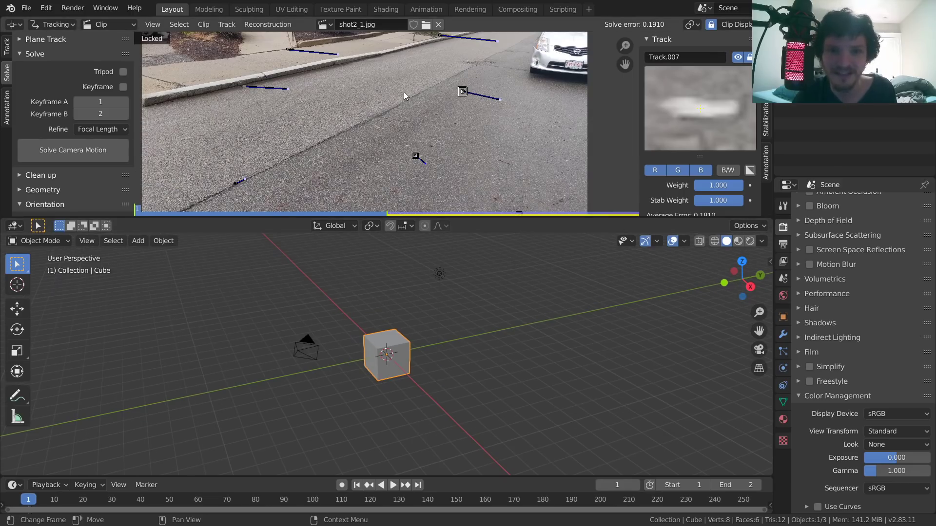
mouse_move(358, 100)
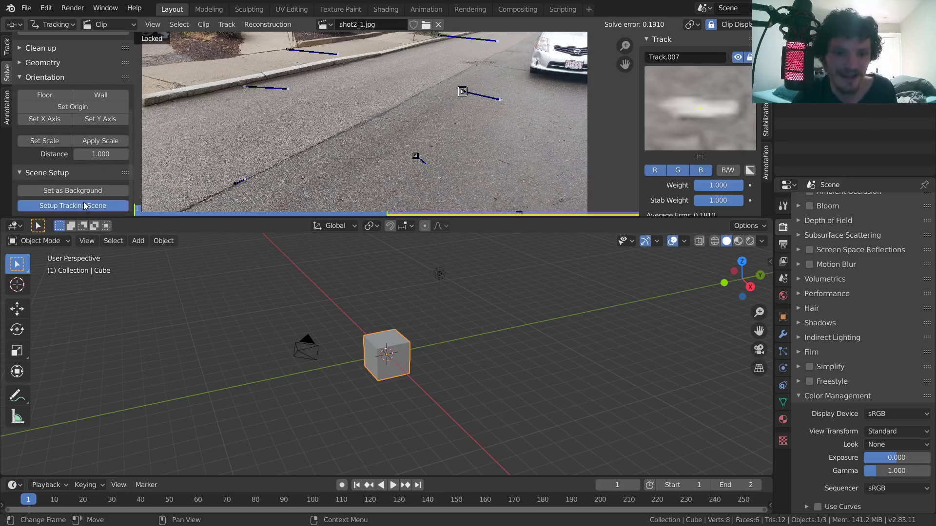
Run Setup Tracking Scene and select the ground plane in the camera view
left_click(72, 206)
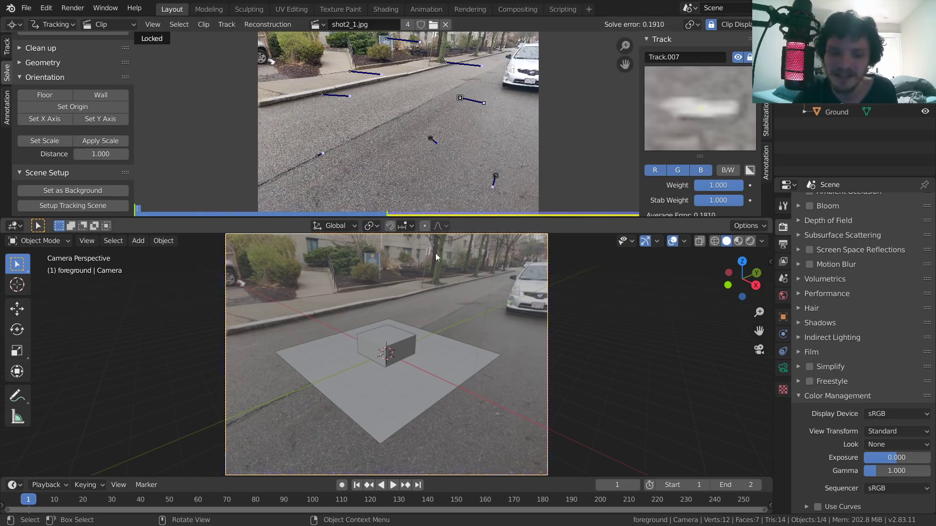
left_click(335, 393)
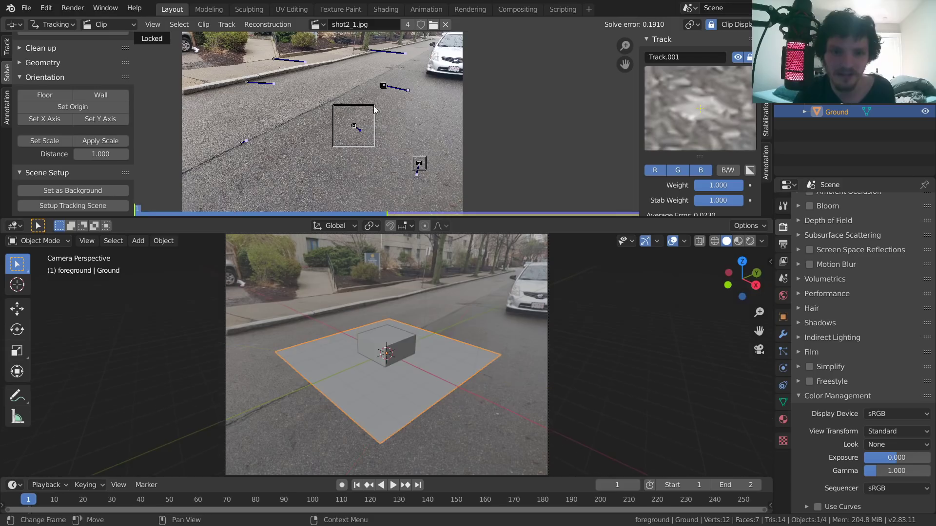
mouse_move(467, 183)
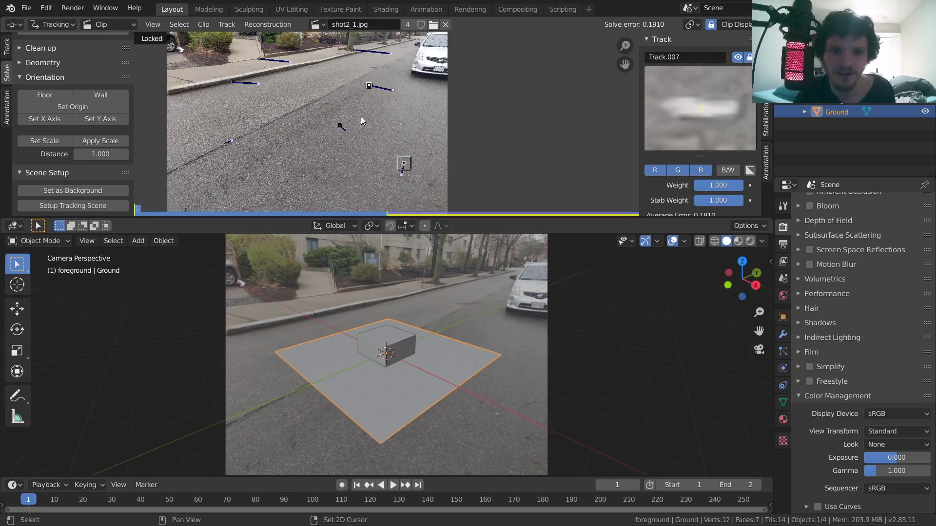
Set the floor and Y axis from selected tracks and place the origin at a road track marker
left_click(44, 94)
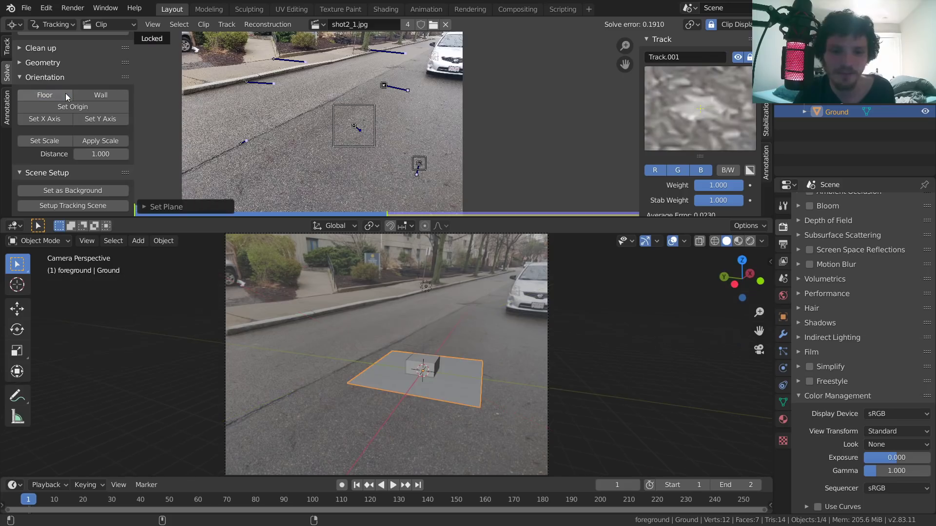
mouse_move(419, 306)
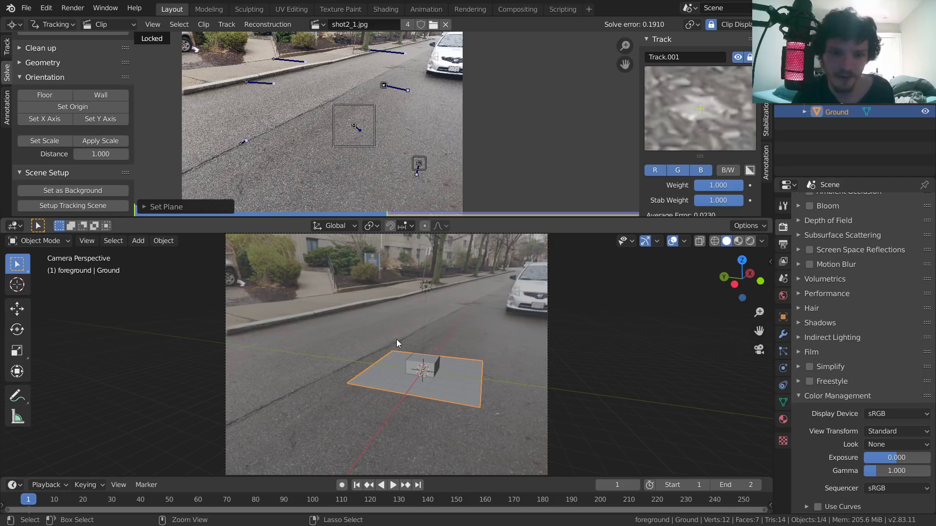
key("ctrl+s")
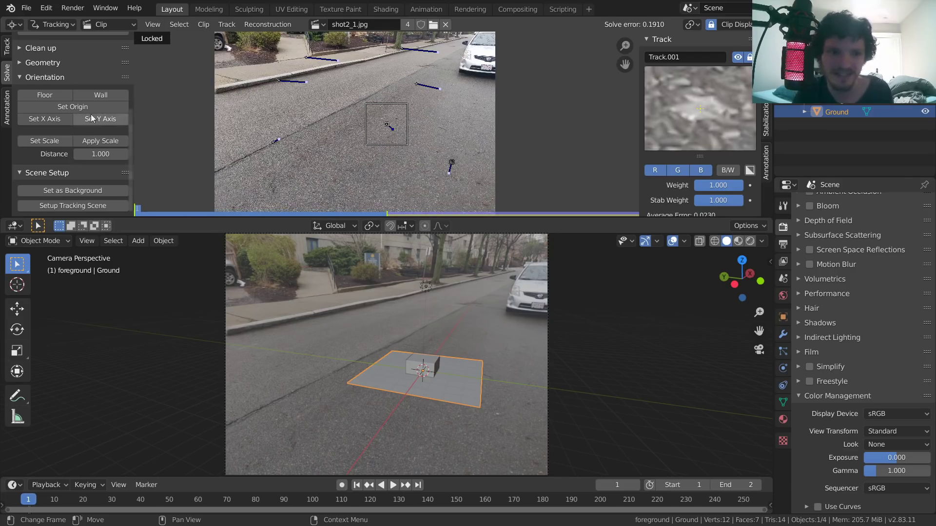
left_click(72, 107)
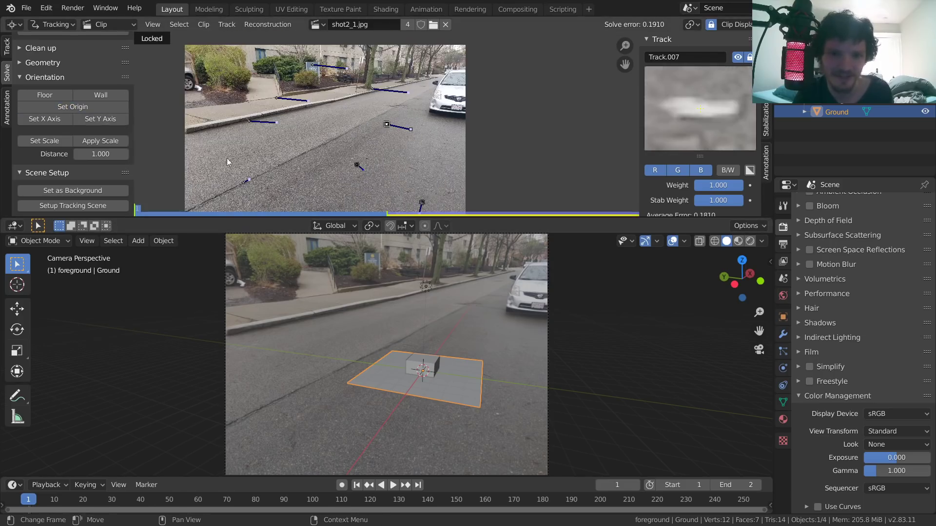
left_click(72, 107)
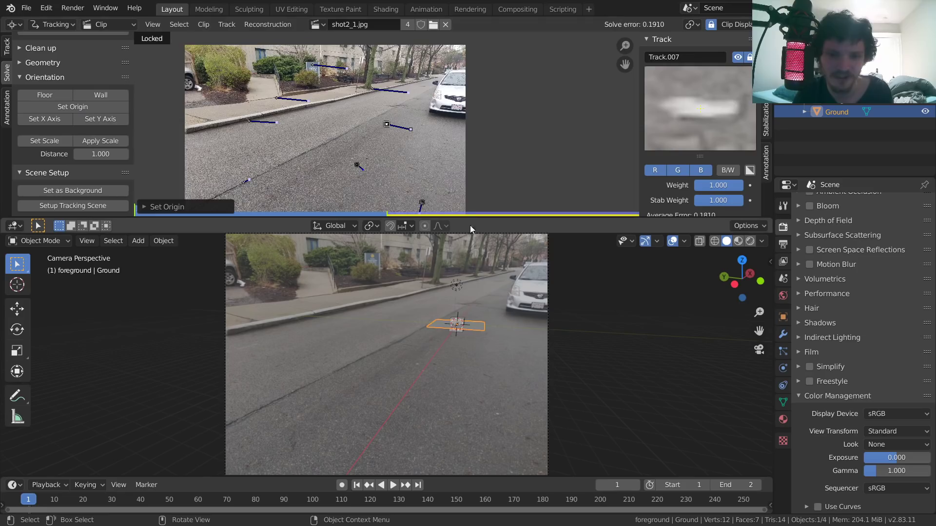
left_click(73, 107)
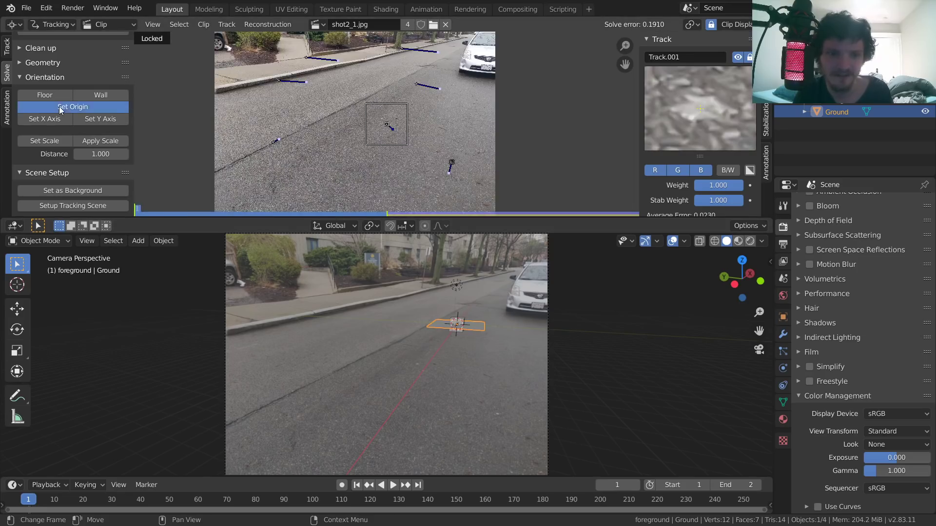
left_click(72, 107)
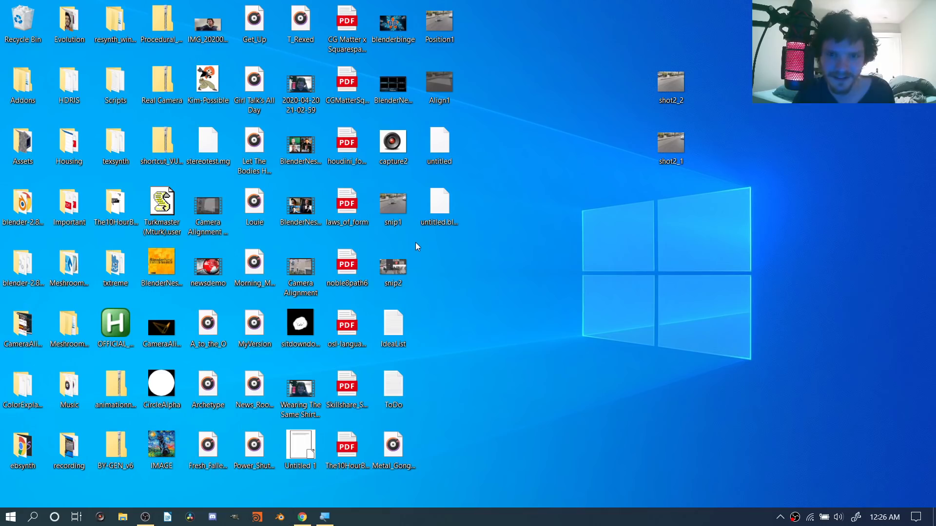
Relaunch Blender, reopen the recent untitled.blend tracking file and save it
left_click(280, 517)
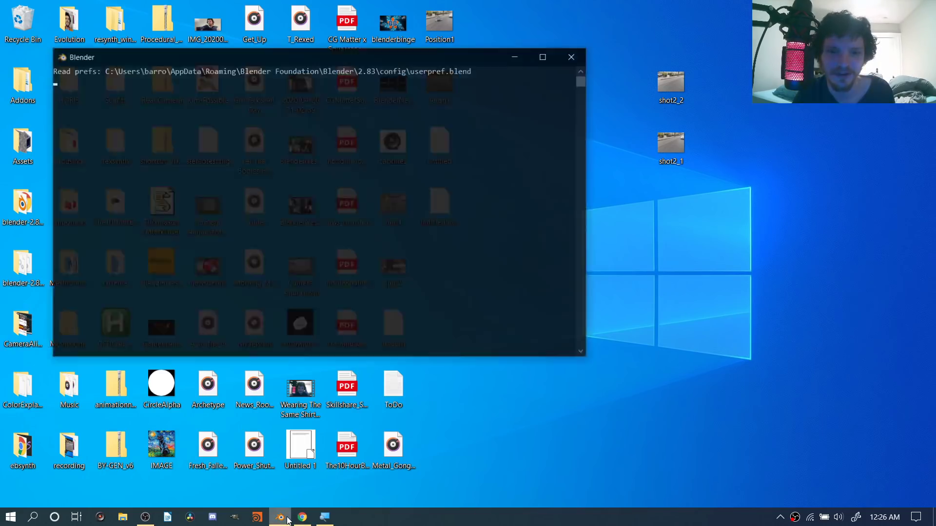
left_click(279, 517)
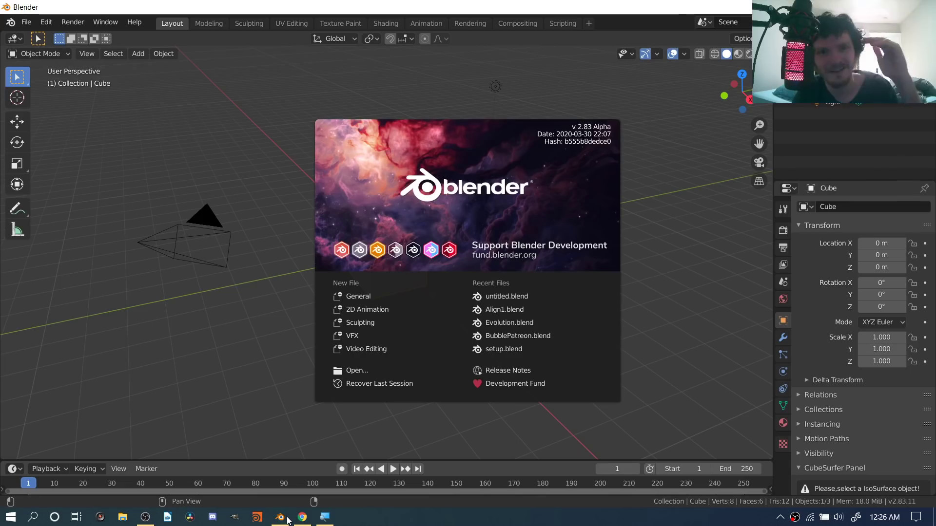
left_click(26, 23)
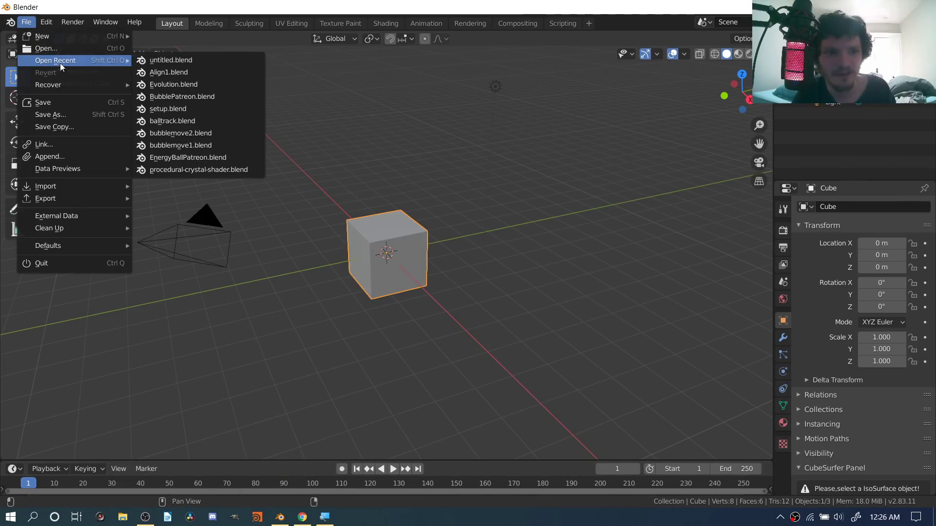
left_click(170, 60)
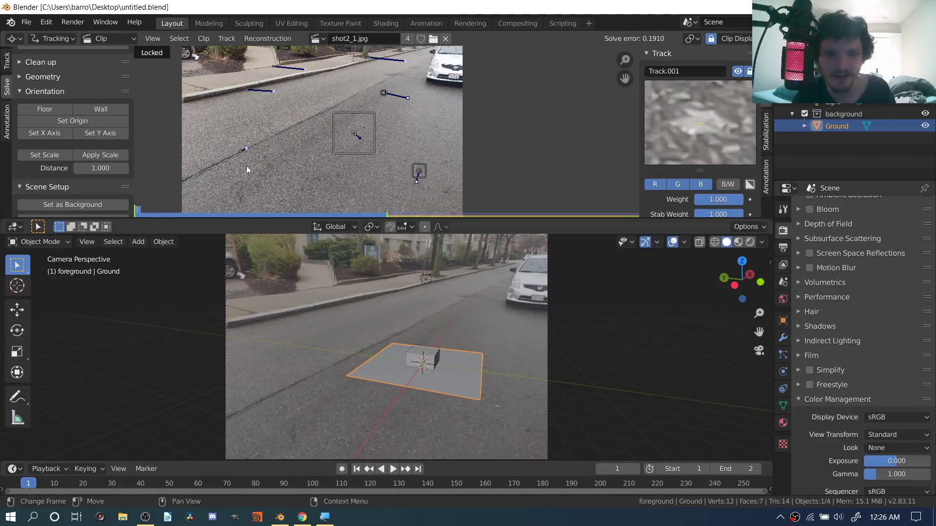
key("ctrl+s")
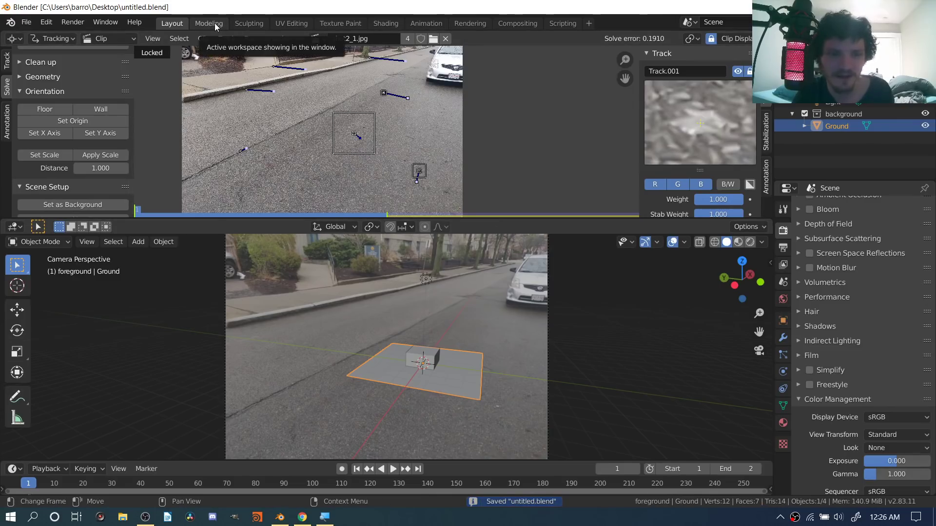
Switch between the Modeling and Layout workspaces to check the restored scene
left_click(208, 24)
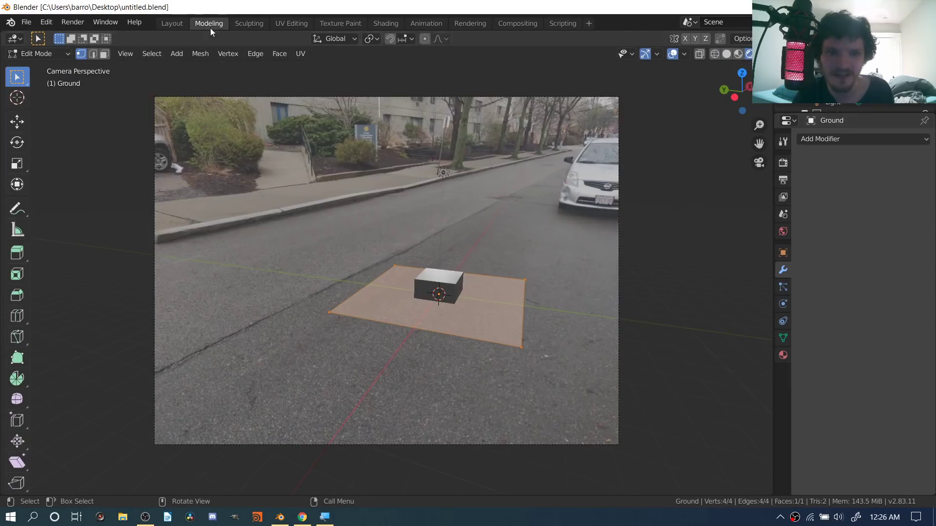
left_click(172, 23)
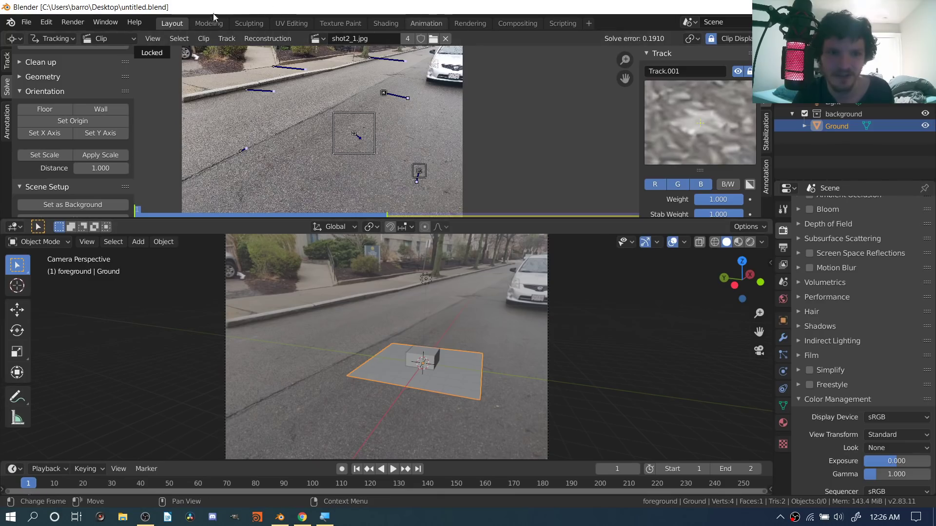
left_click(208, 23)
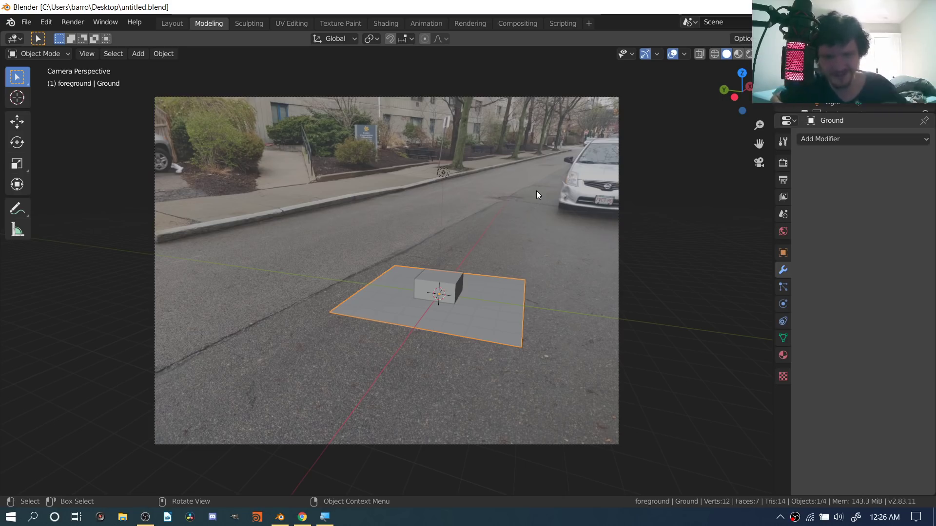
mouse_move(539, 198)
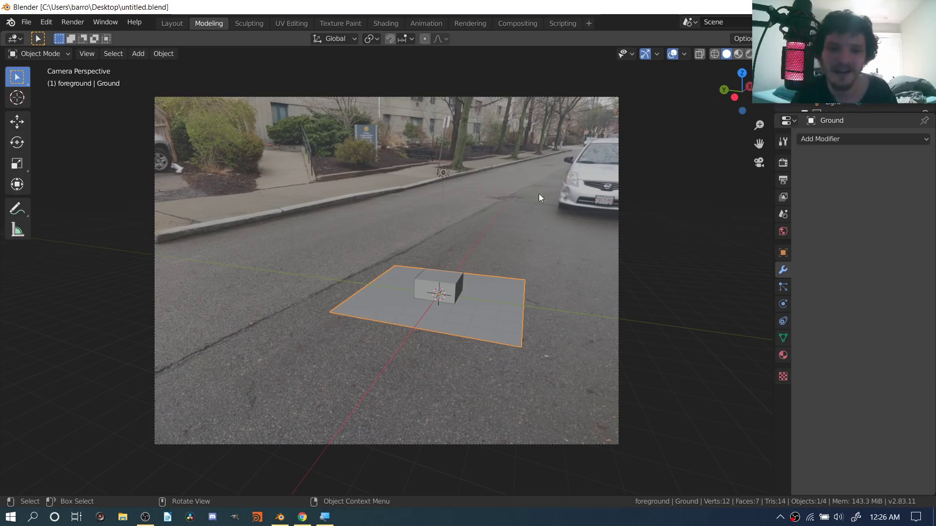
mouse_move(624, 248)
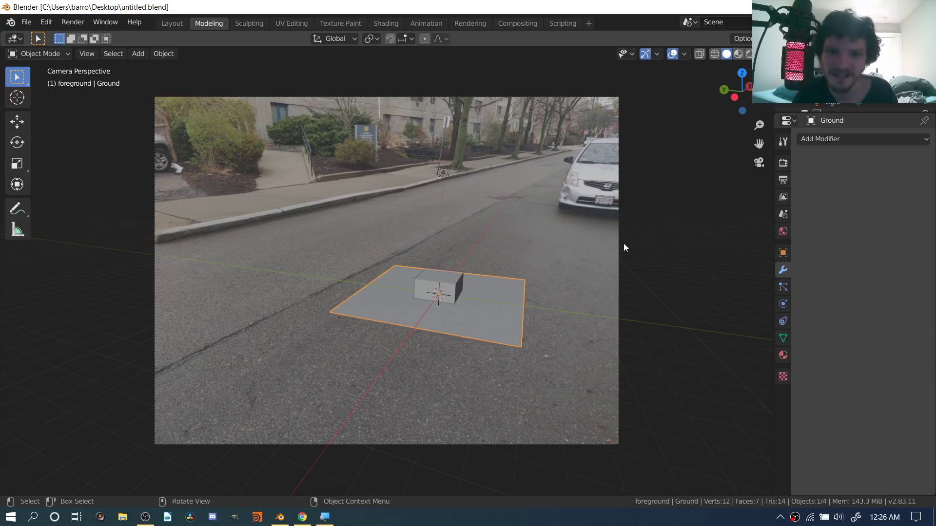
Grab the camera to start moving it along the global Z axis over the road
key("g")
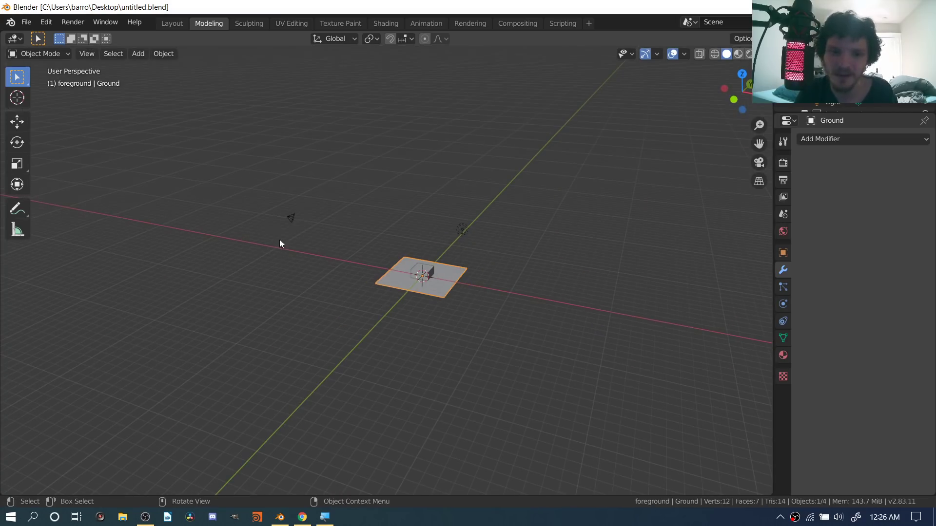
mouse_move(304, 215)
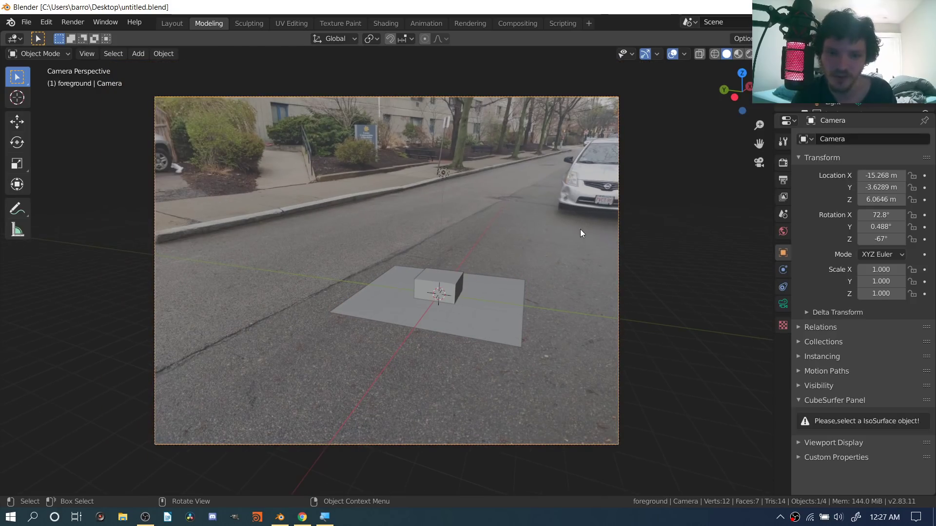
mouse_move(560, 257)
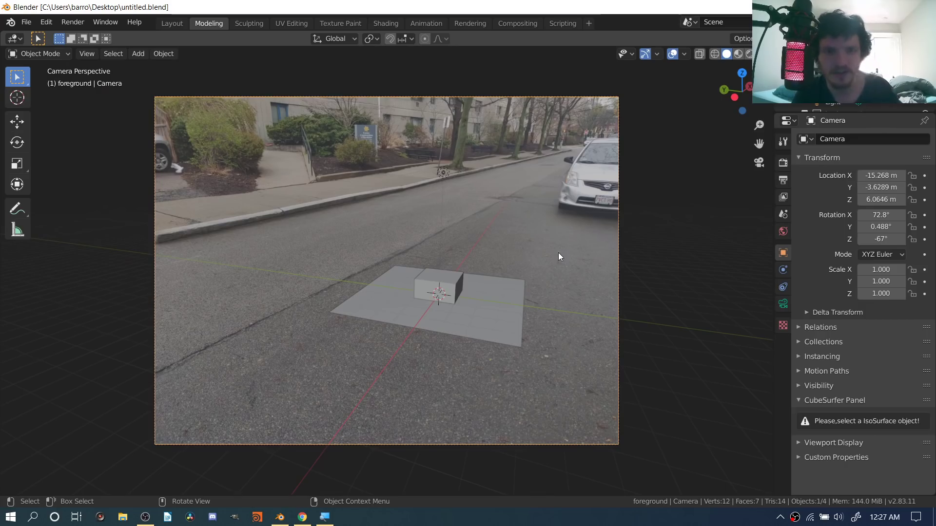
key("g")
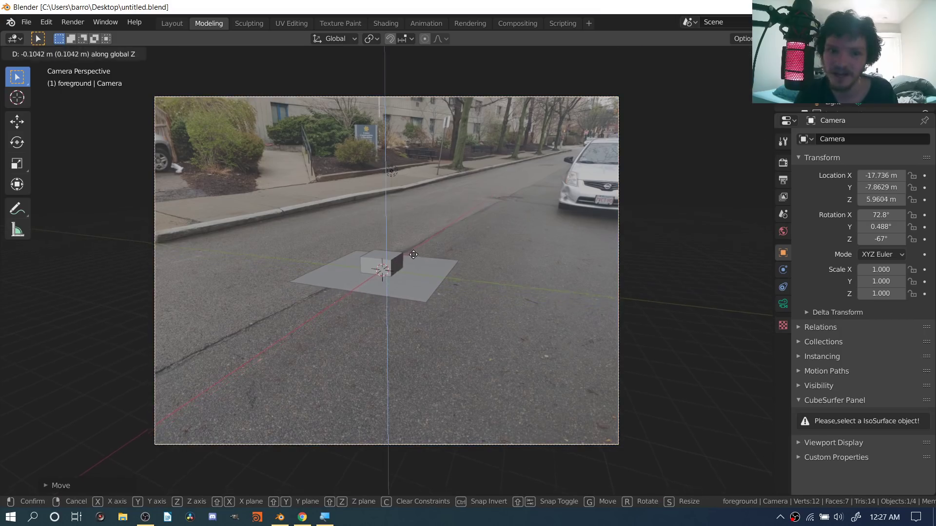
Nudge the camera vertically and scale it to about 0.45 so the cube and plane appear larger
left_click_drag(414, 255, 437, 401)
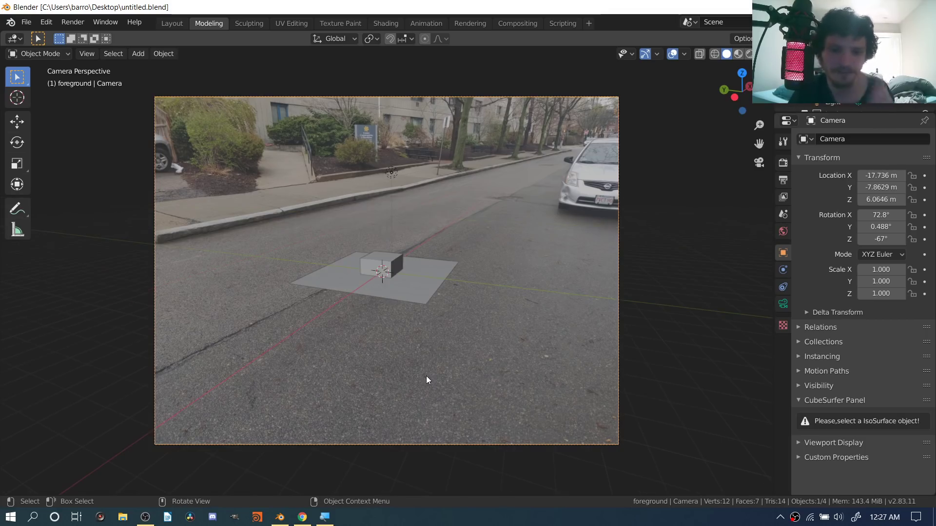
mouse_move(607, 135)
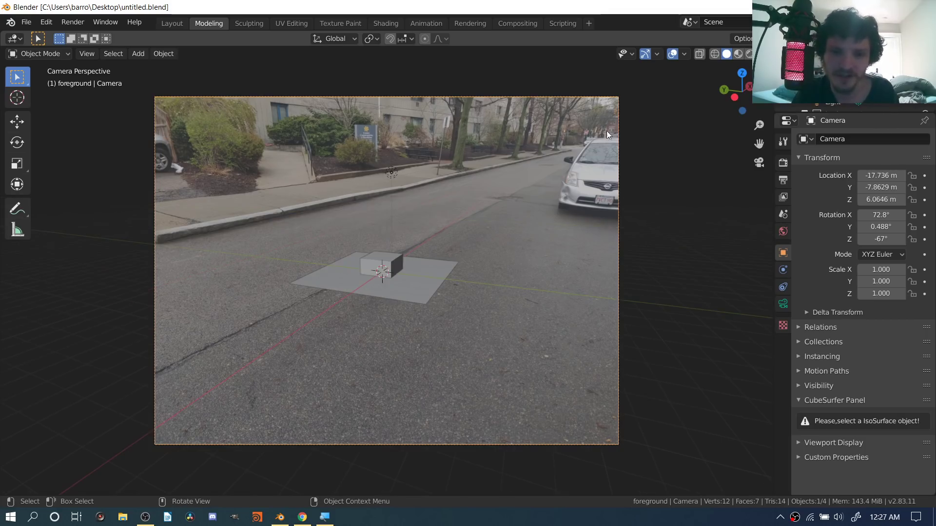
mouse_move(490, 171)
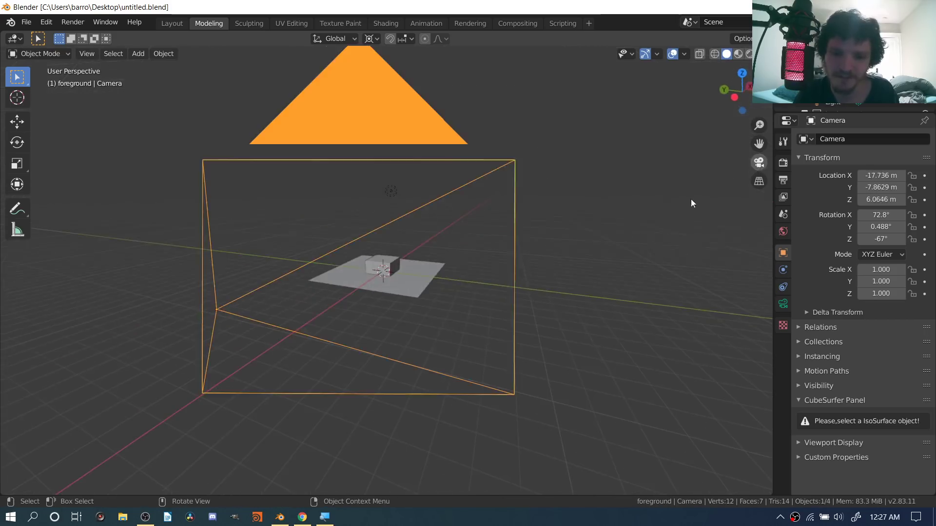
key("s")
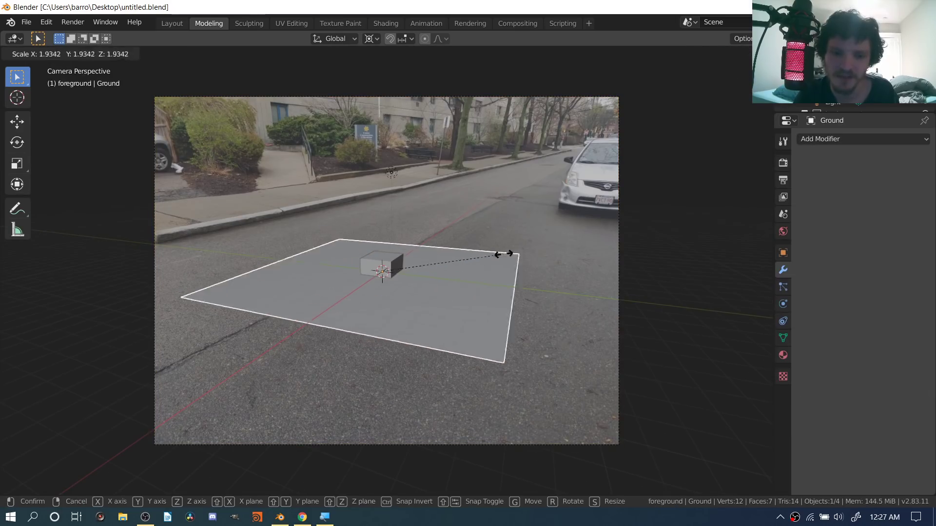
left_click(544, 250)
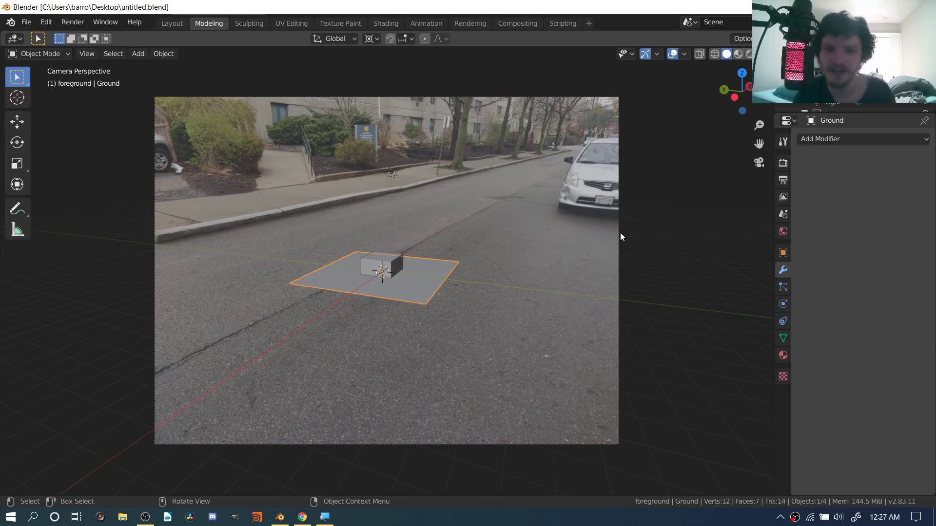
key("s")
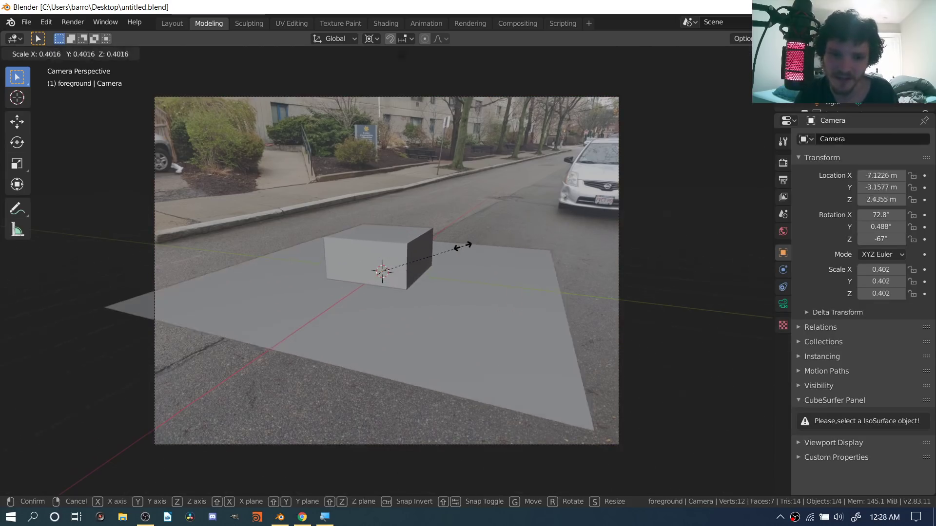
left_click(475, 249)
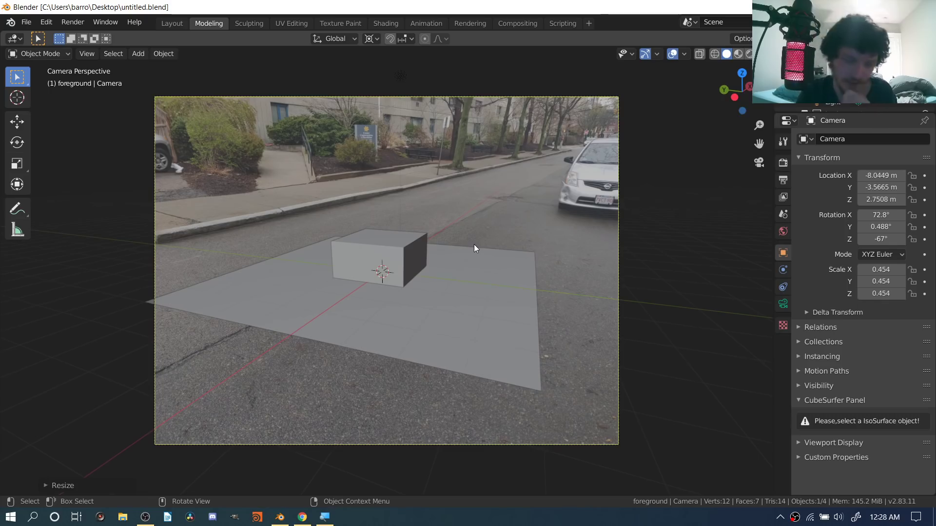
mouse_move(484, 173)
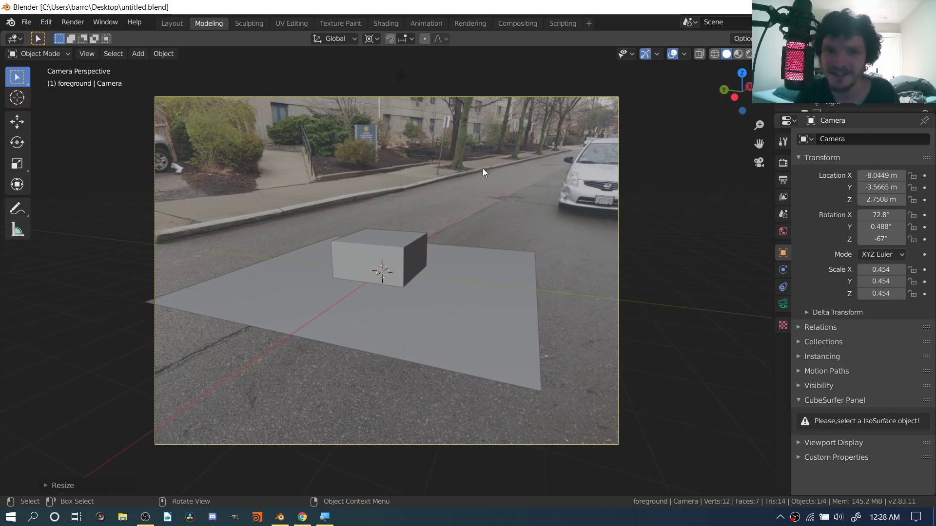
key("r")
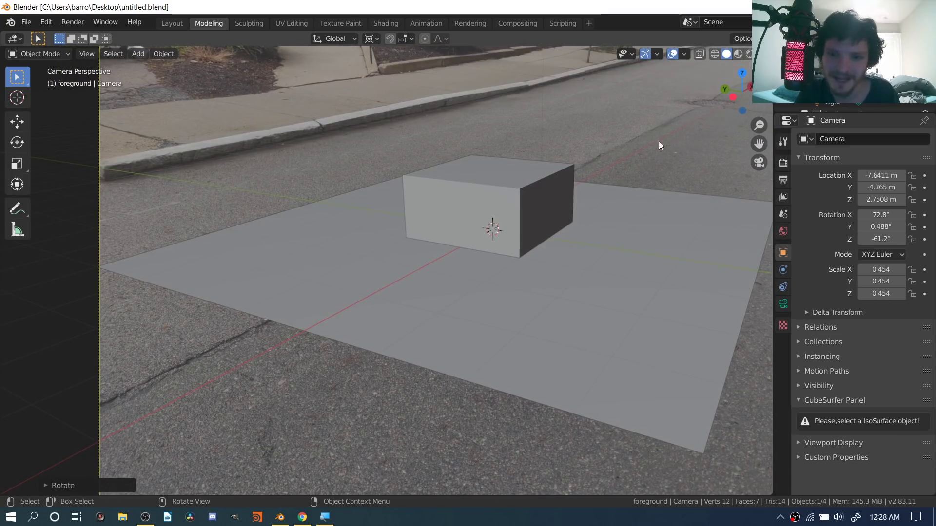
Rotate and shift the camera until the plane lines up with the road, then save
key("r")
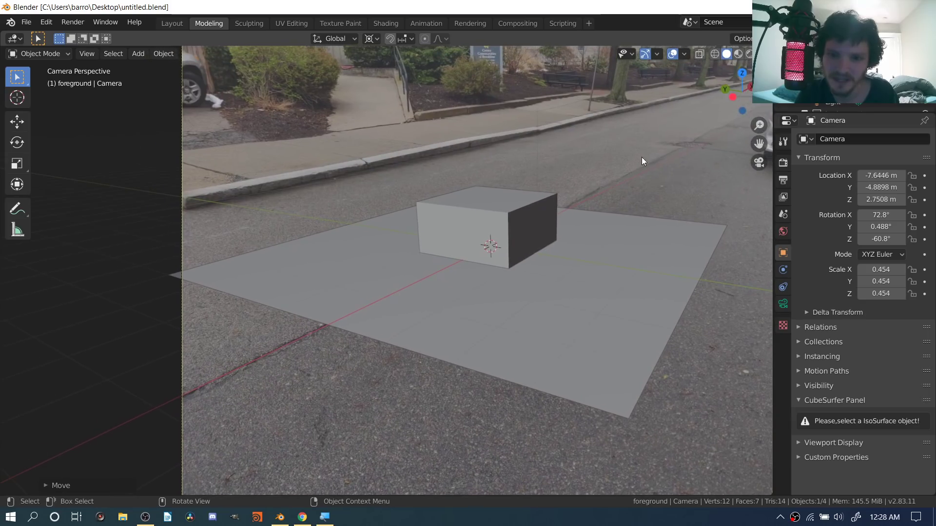
key("r")
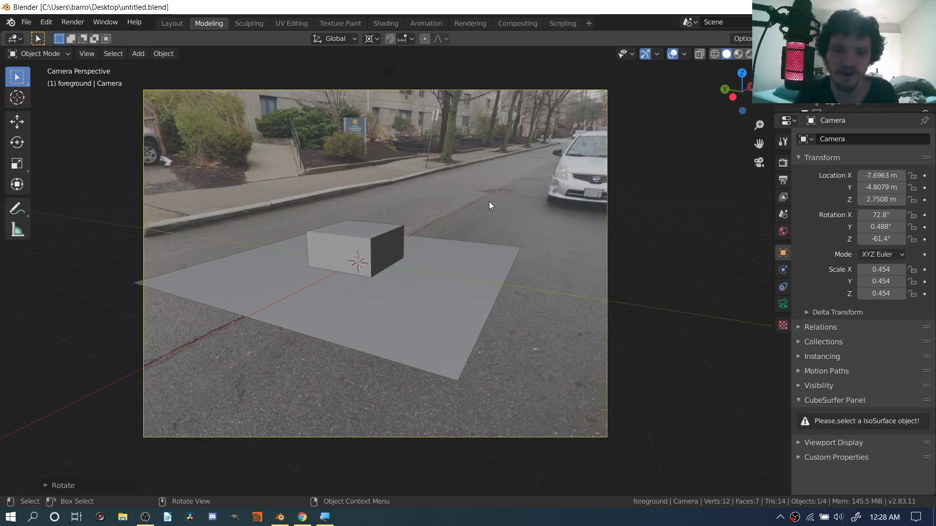
mouse_move(319, 292)
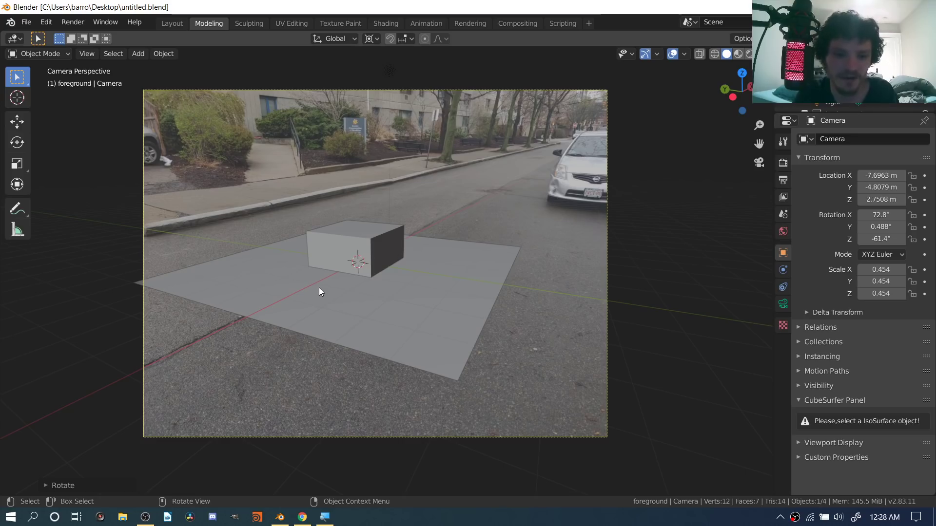
key("ctrl+s")
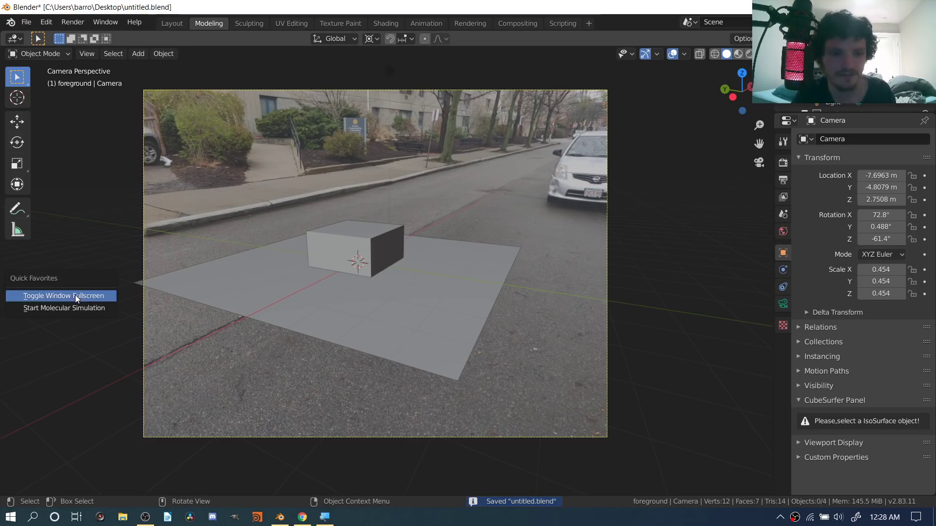
Go fullscreen, scrub back through frames 2 and 1, and select the Camera for its background settings
left_click(60, 295)
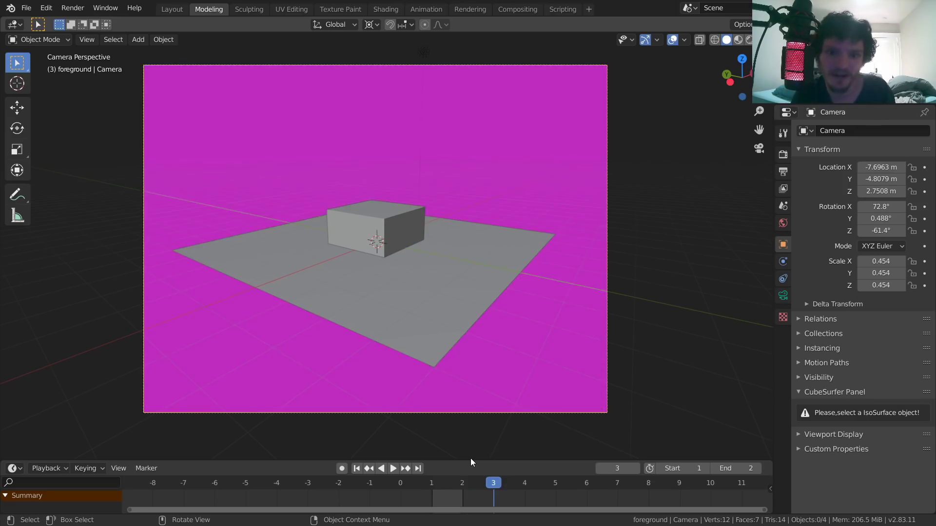
left_click(462, 483)
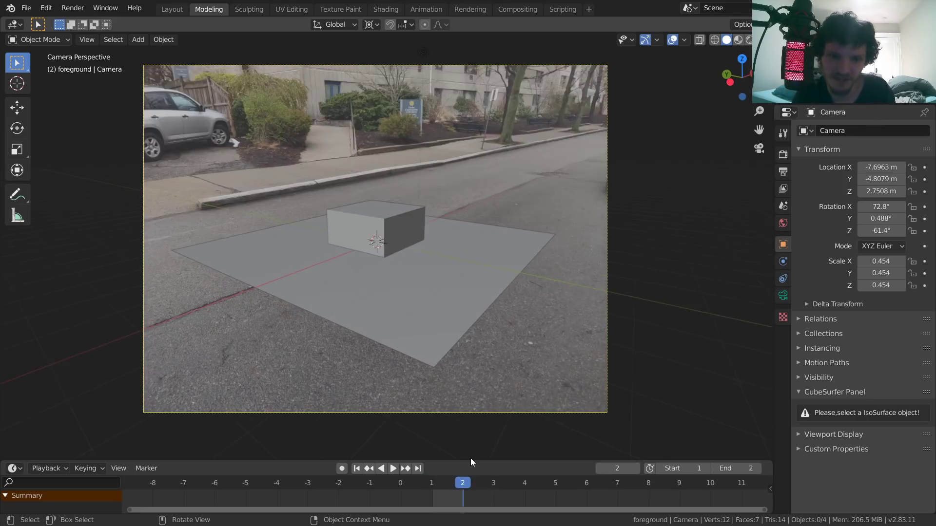
left_click(356, 468)
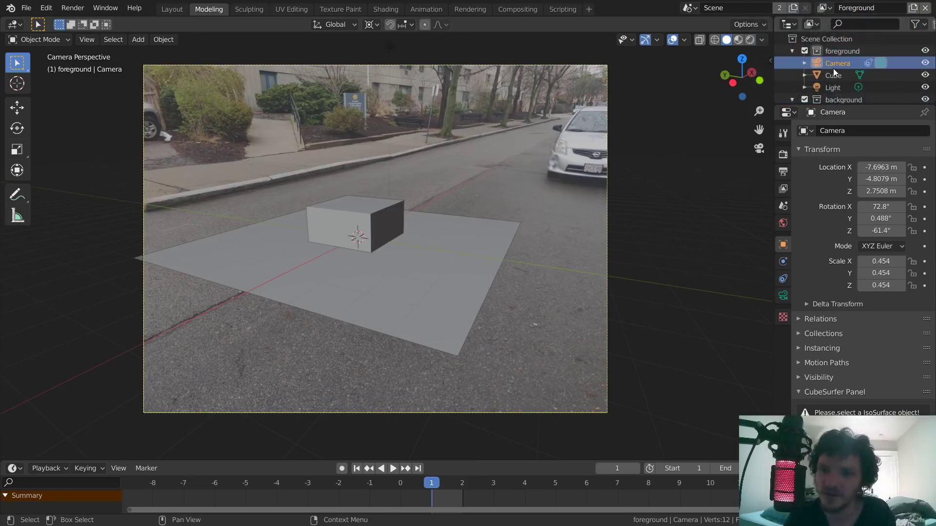
left_click(783, 262)
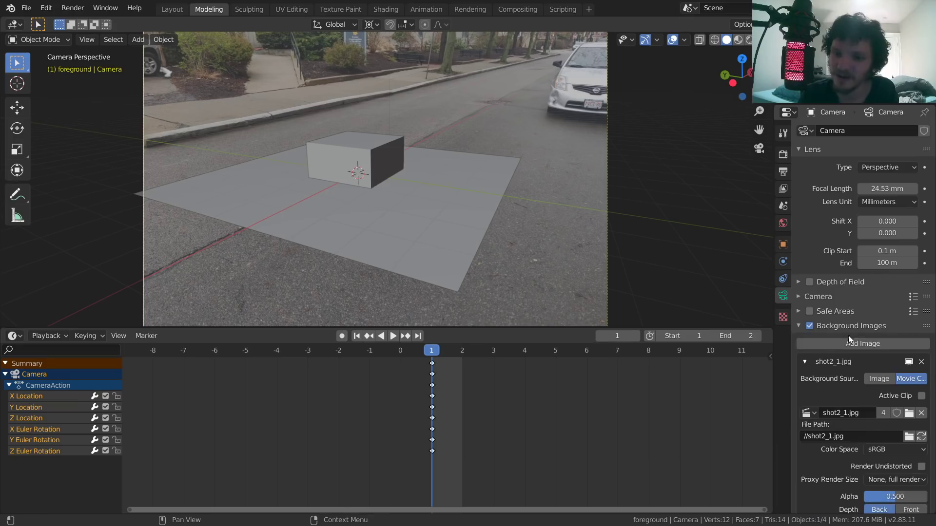
Replace the movie-clip background with the still image shot2_1.jpg and go to render settings
scroll("down", 3)
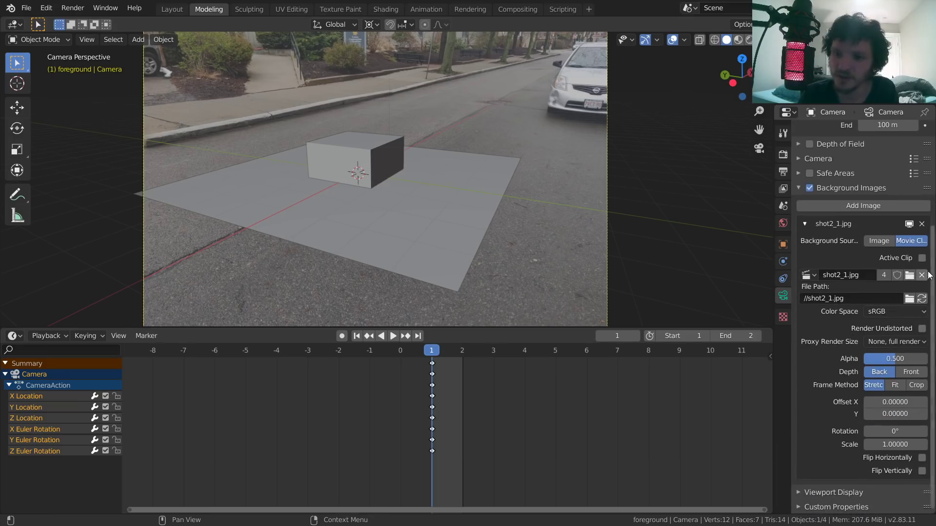
left_click(921, 275)
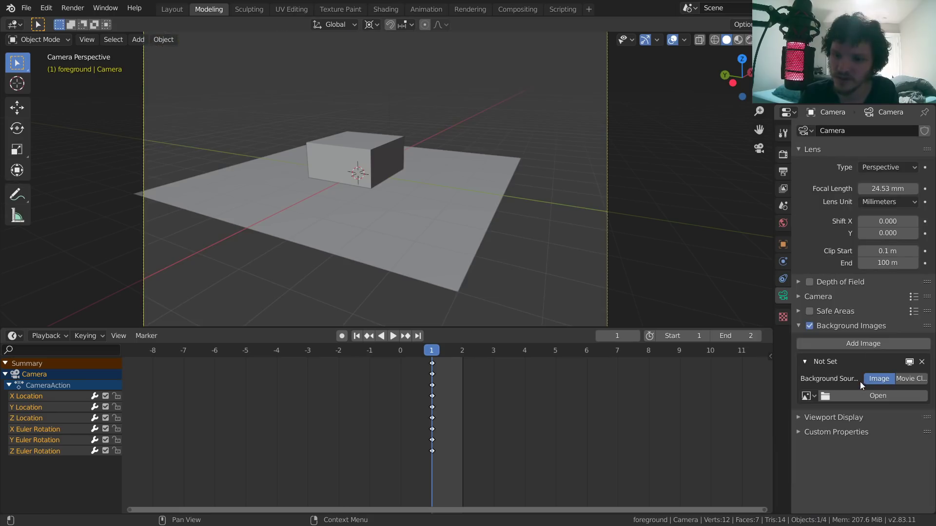
left_click(877, 396)
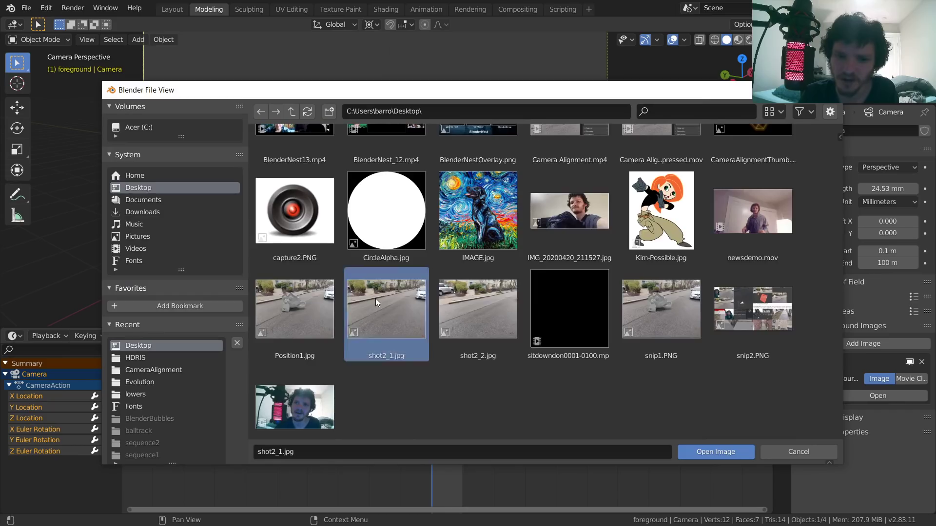
left_click(715, 451)
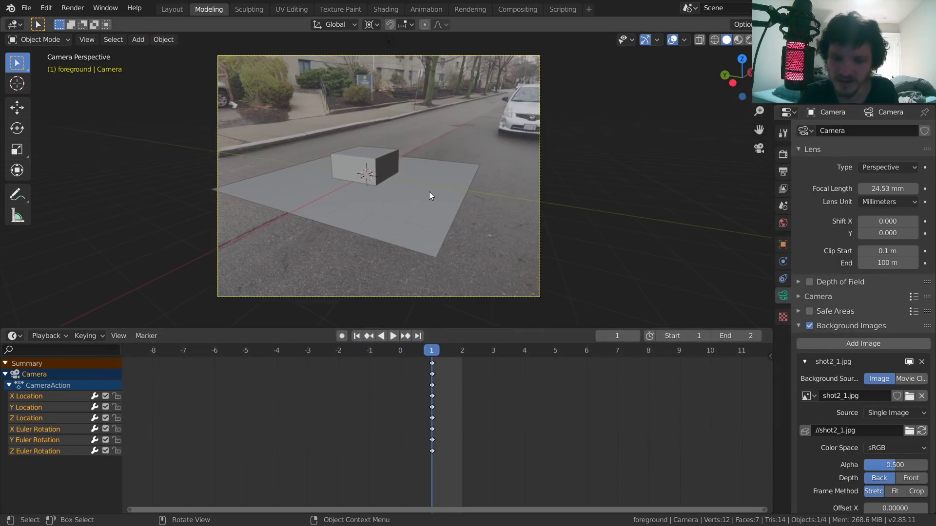
left_click(555, 350)
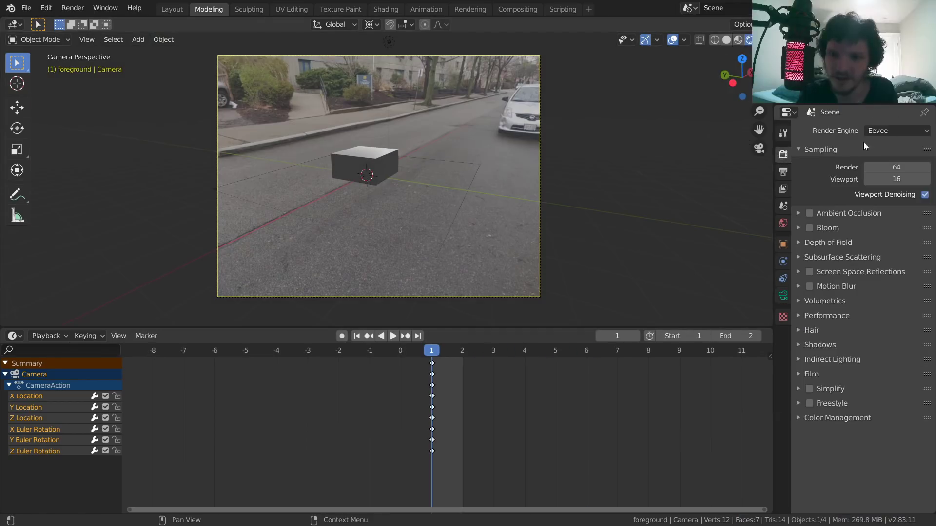
Set the engine to Cycles with transparent film, delete the cube and tilt the added Suzanne upright
left_click(894, 130)
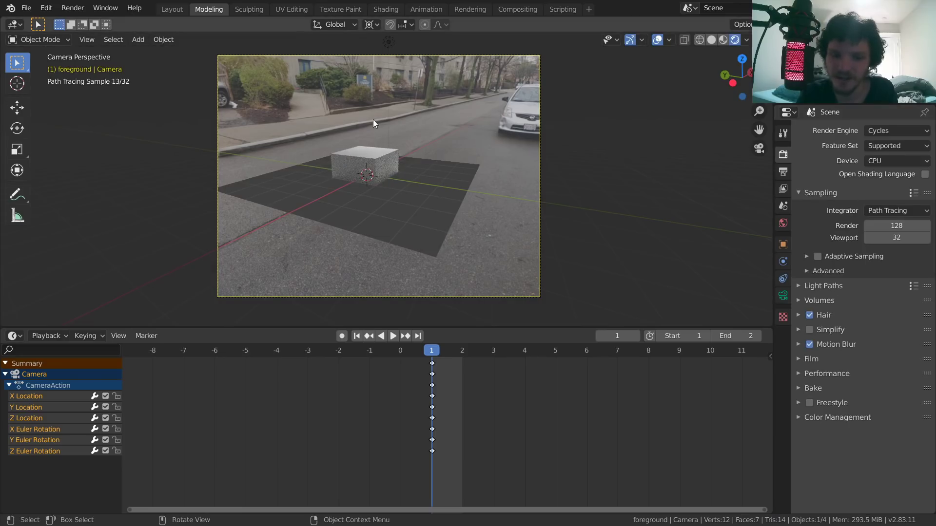
left_click(811, 359)
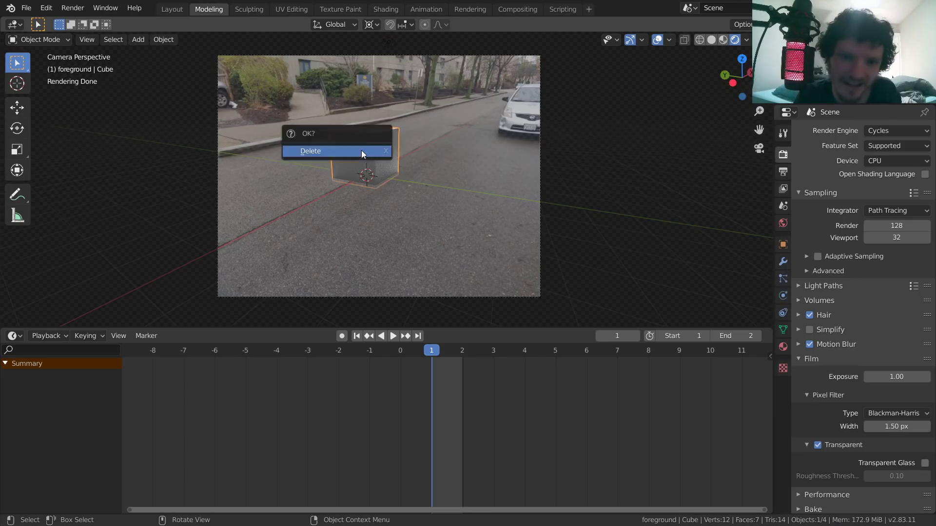
left_click(310, 150)
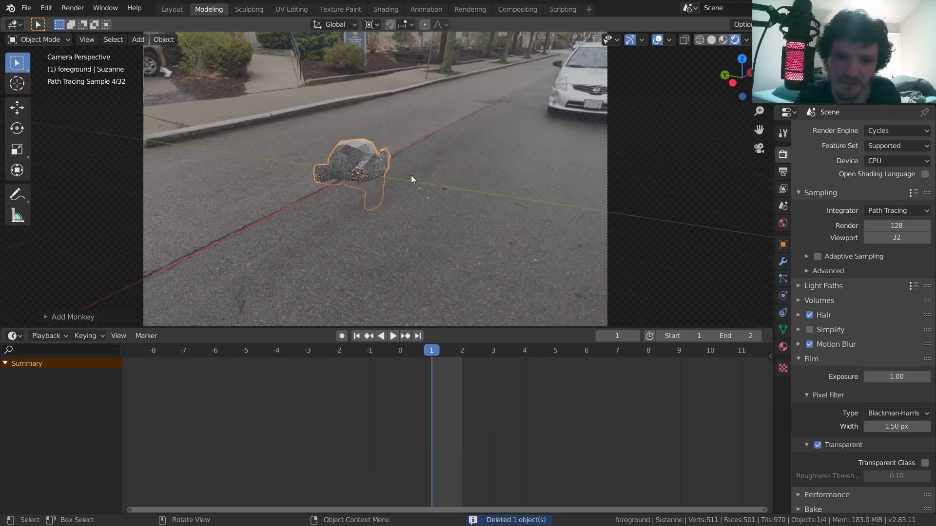
key("r")
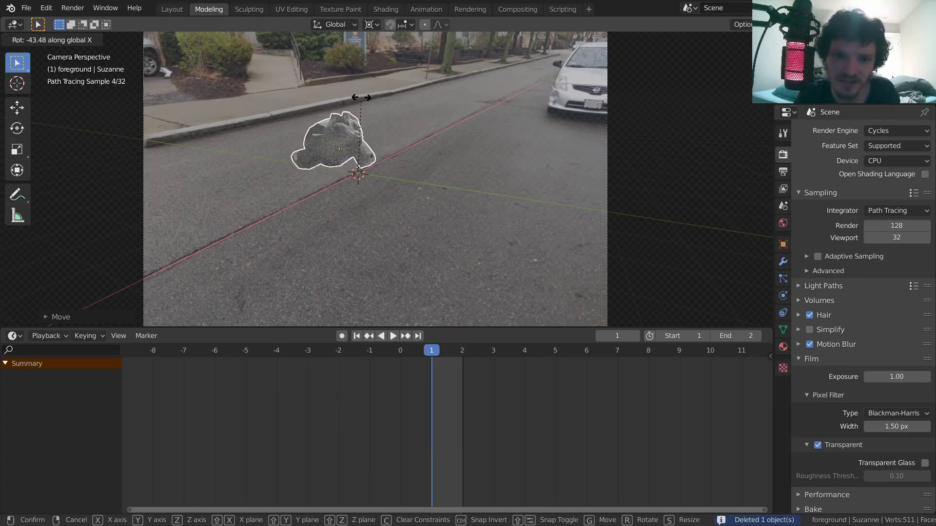